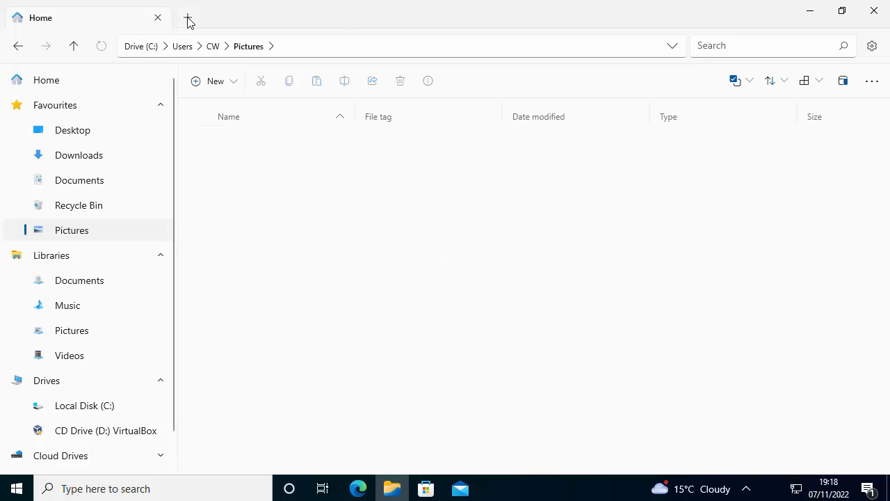
Step: Add a second tab showing Downloads and start a third with Documents
click(187, 17)
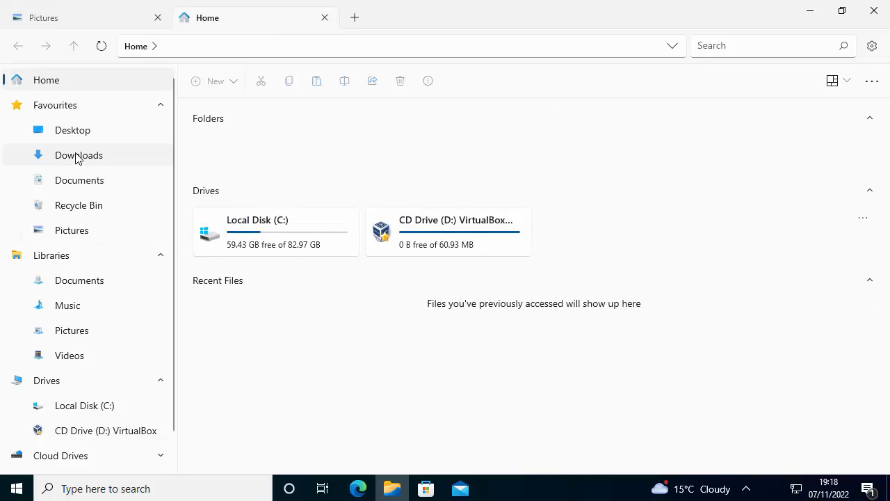
click(77, 154)
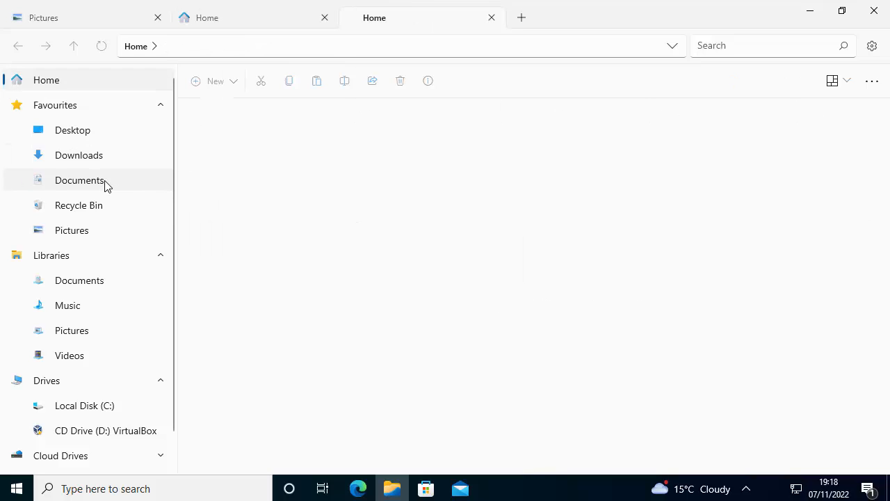
click(79, 180)
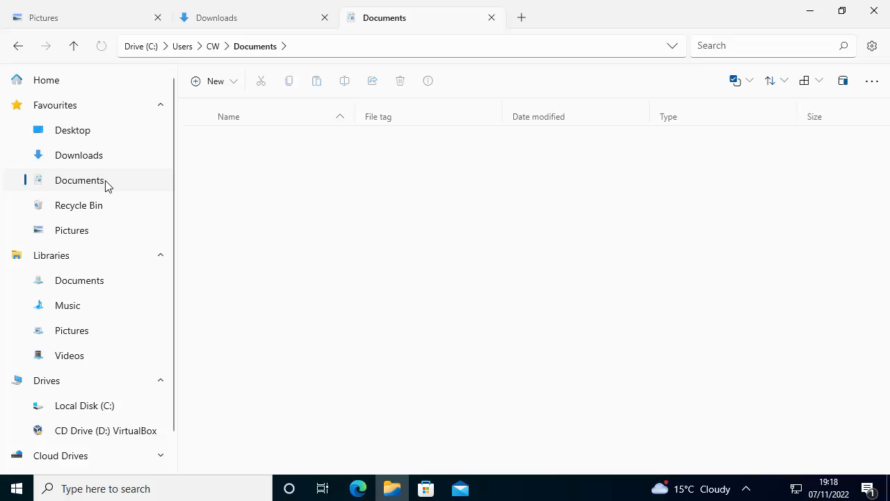
click(78, 179)
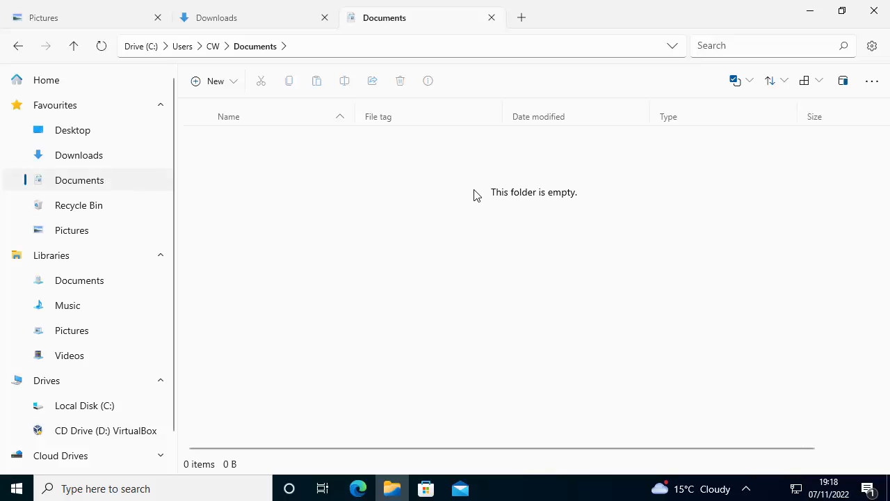
mouse_move(289, 17)
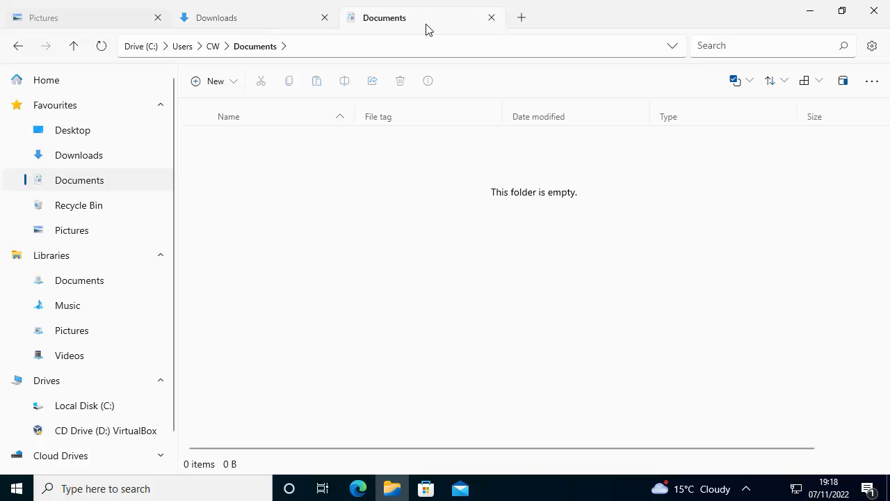
click(217, 16)
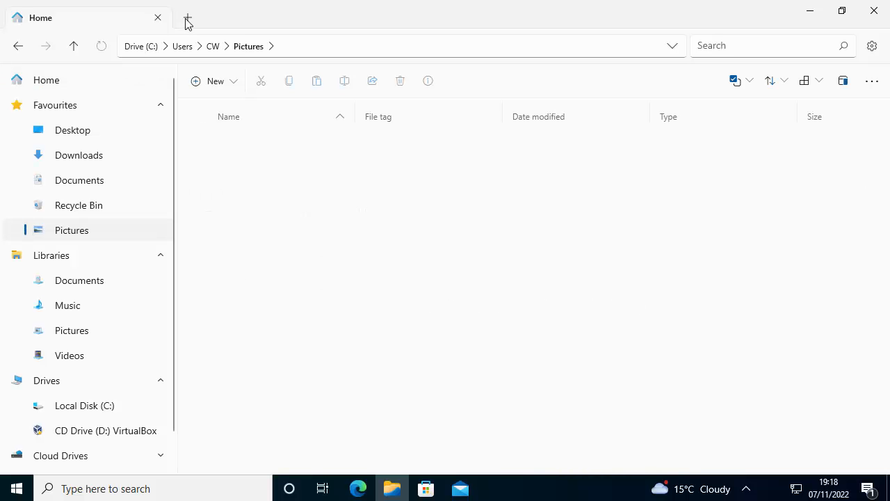
Step: Repeat the tab setup so Downloads and Documents sit in their own tabs
click(187, 17)
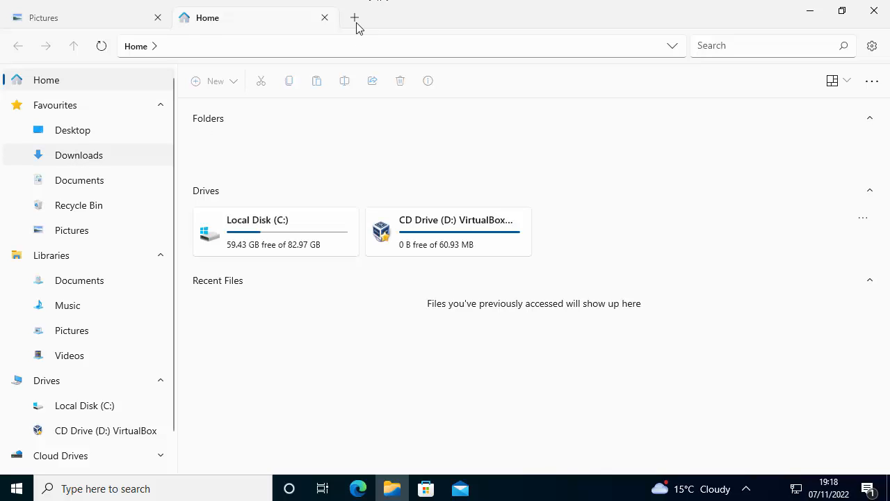
click(355, 16)
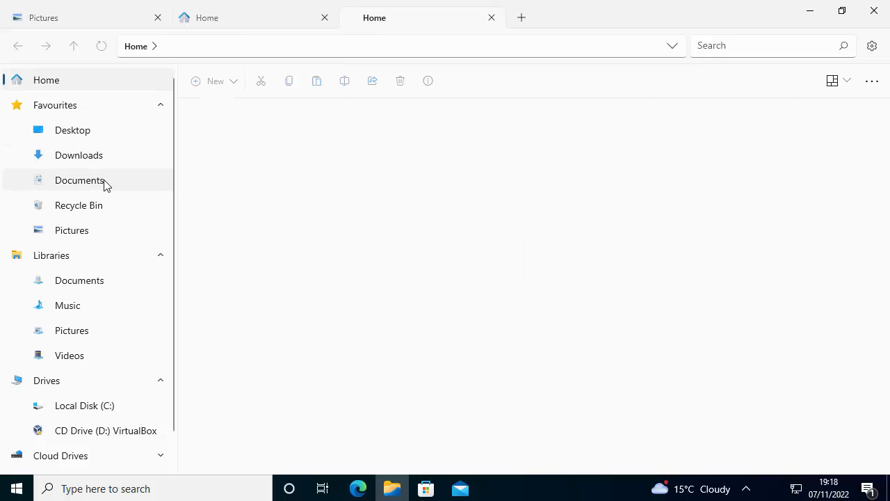
click(78, 180)
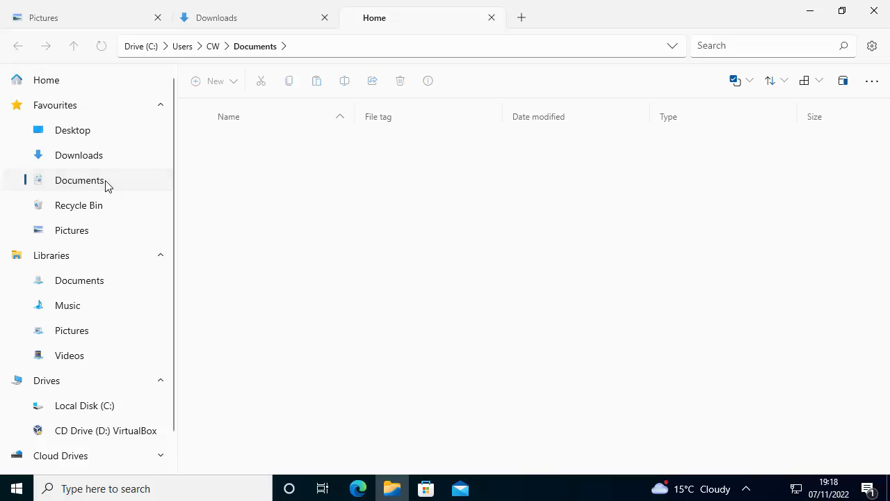
click(77, 179)
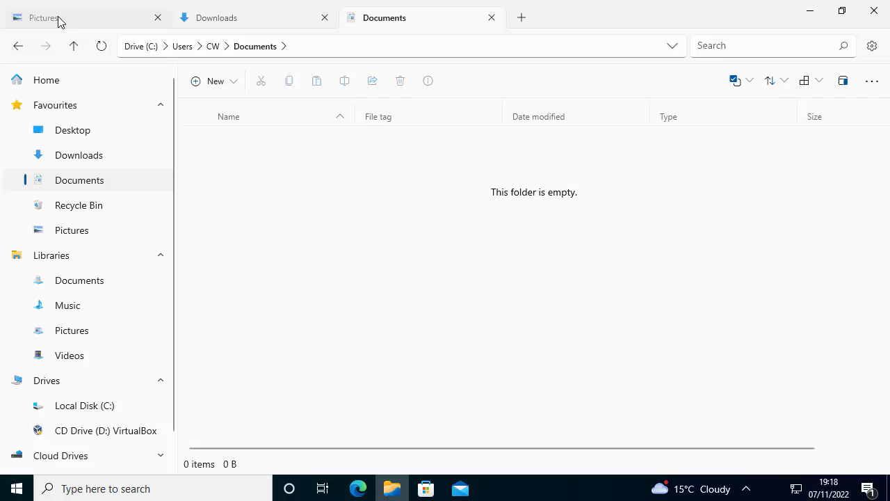
mouse_move(337, 28)
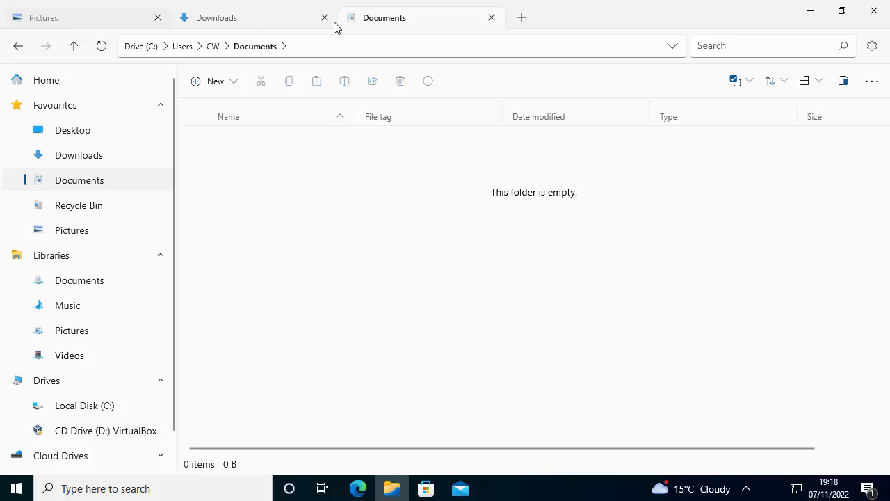
mouse_move(251, 22)
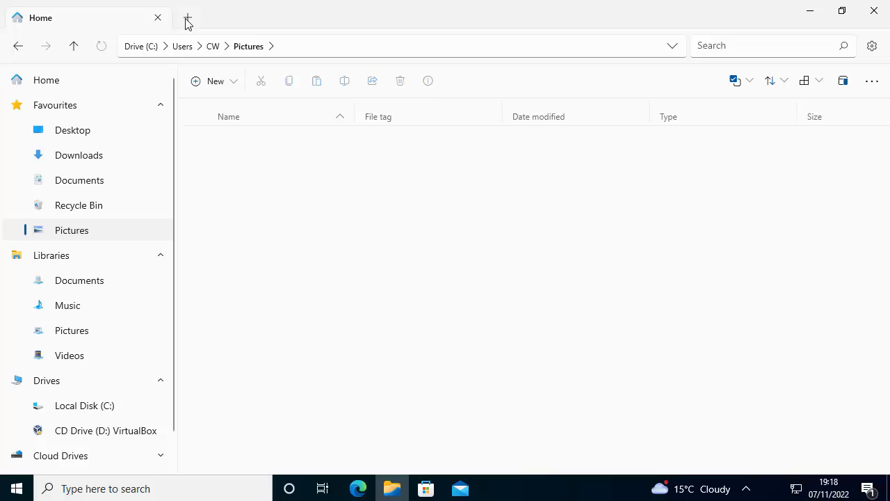
Step: Once more add second and third tabs and load Documents into the third
click(186, 17)
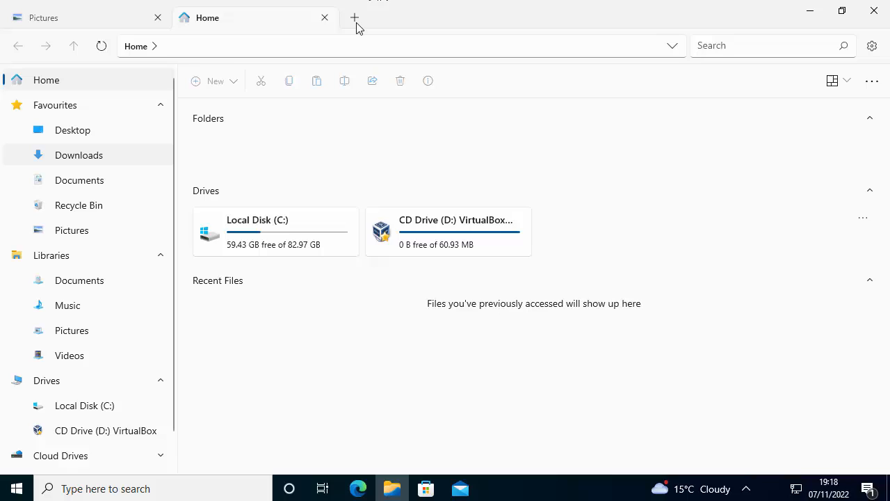
click(355, 16)
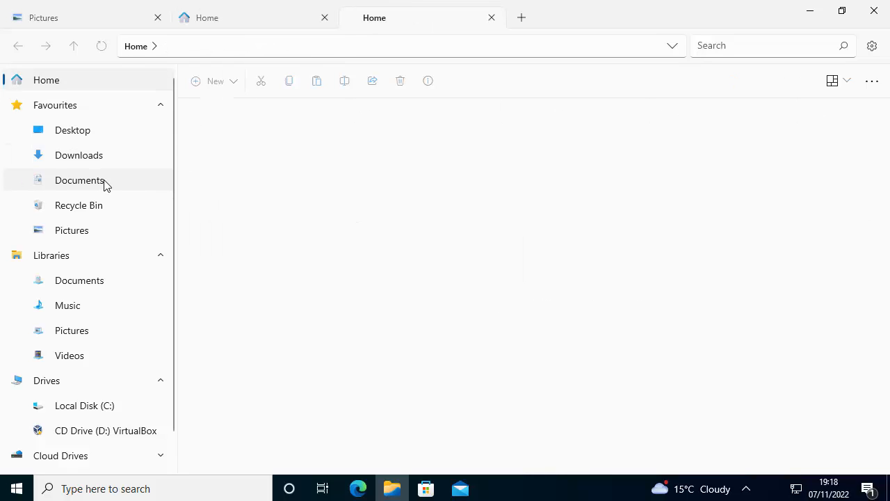
click(78, 180)
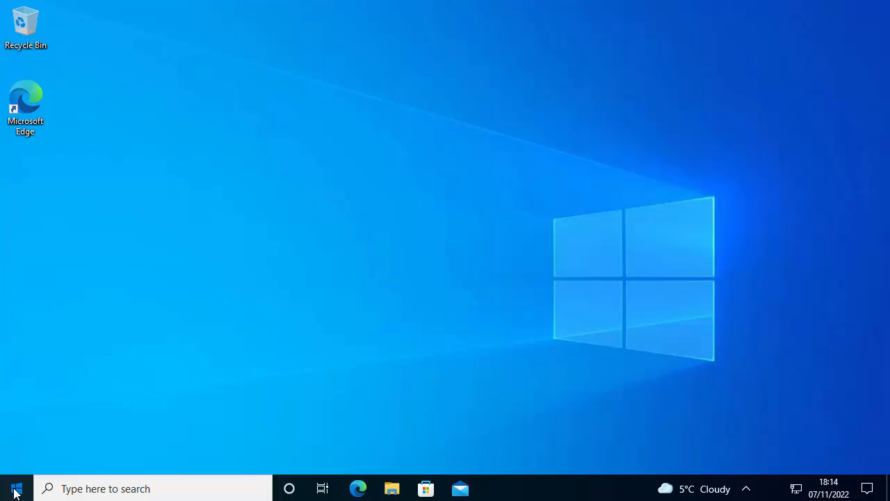
Step: Search the Start Menu for 'store' to launch the Microsoft Store
click(15, 489)
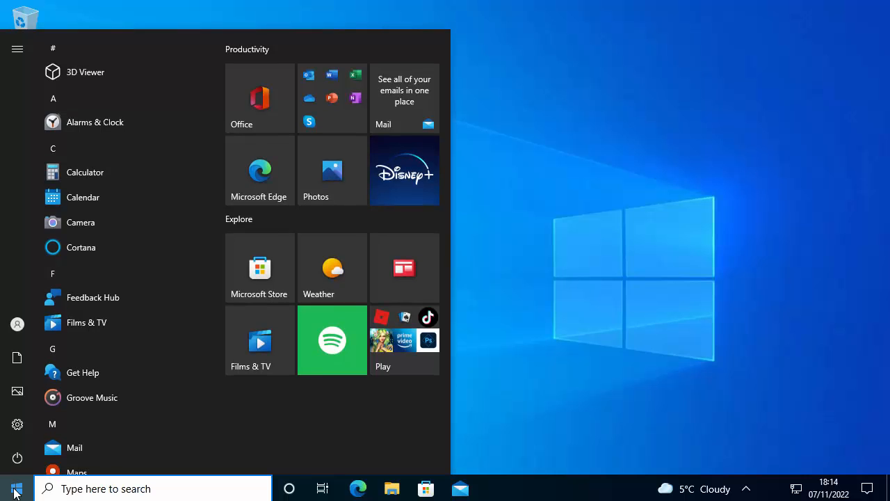
text(store)
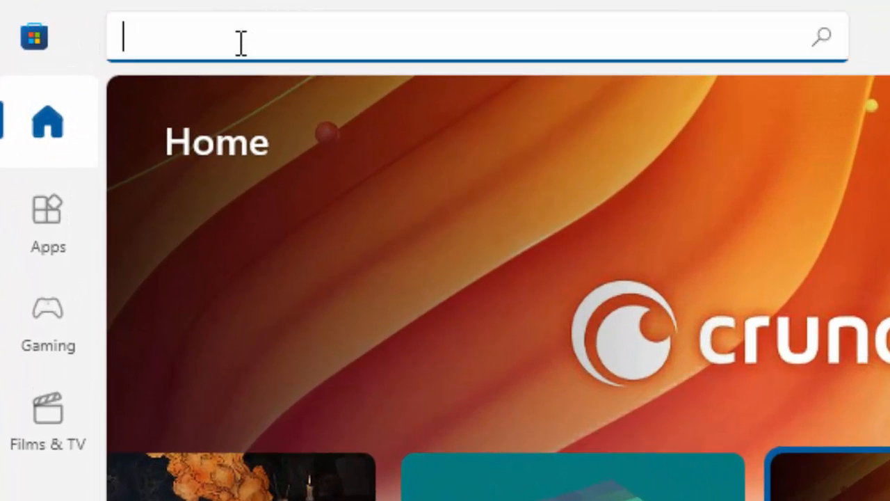
Step: Search the Store for 'files app' and go to the Files App product page
text(files)
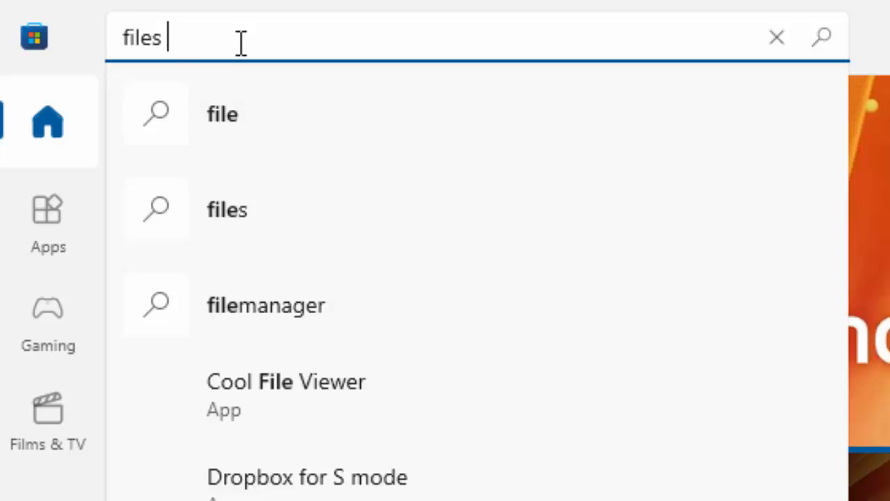
text(app)
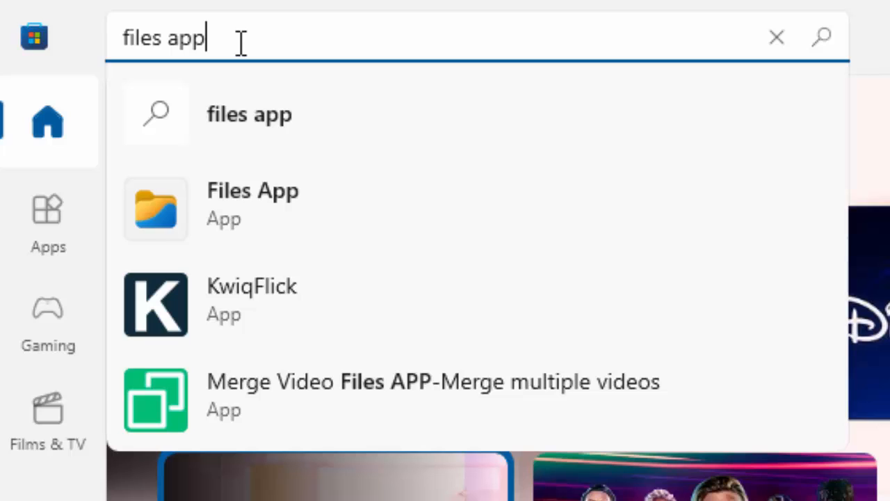
mouse_move(164, 223)
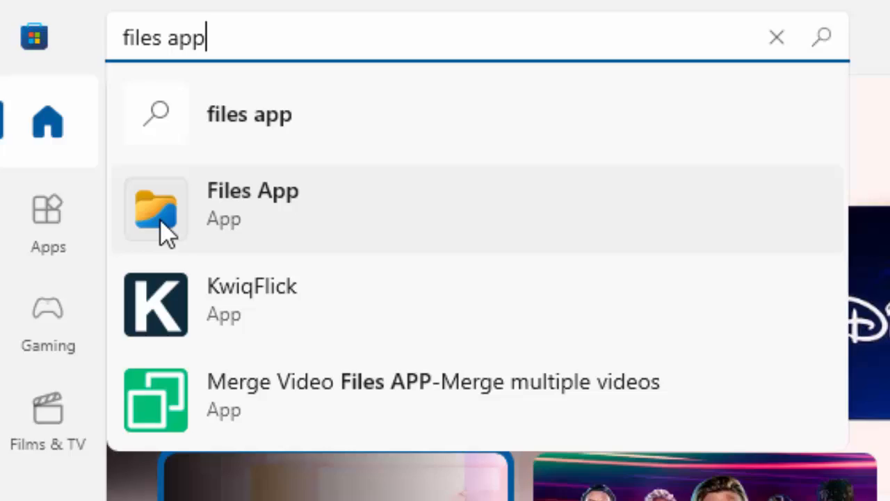
click(253, 206)
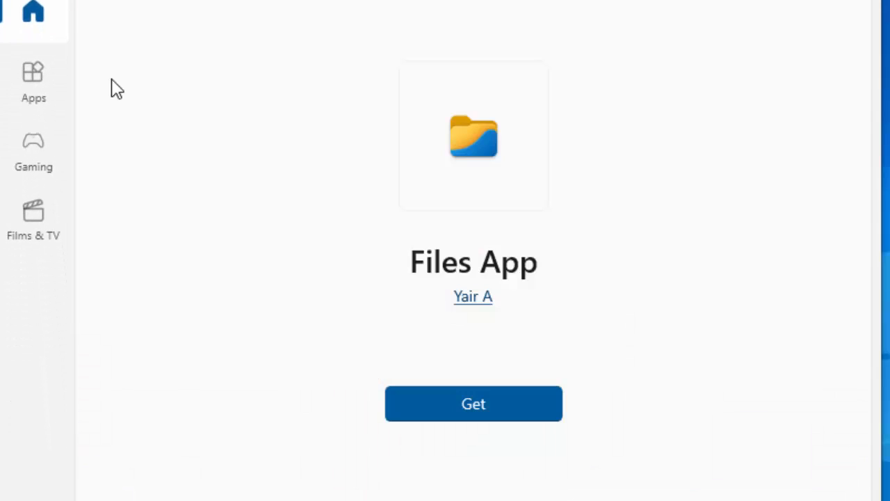
mouse_move(493, 406)
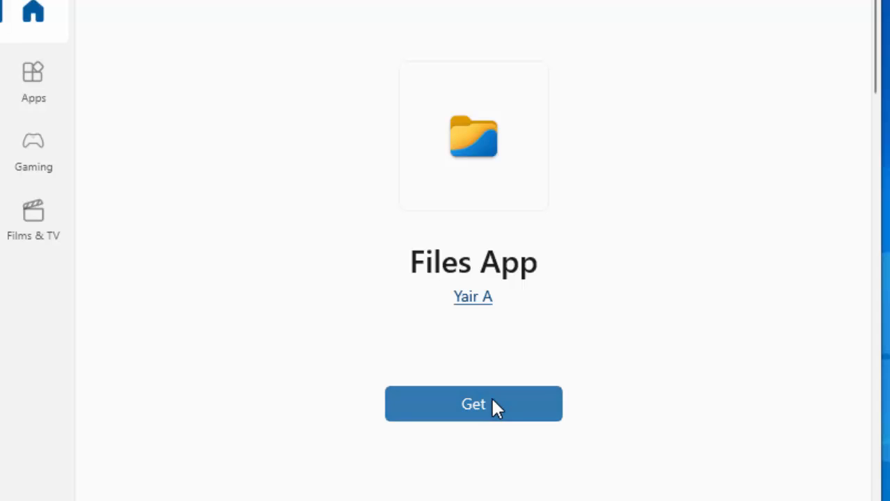
Step: Get Files App from the Store and wait for the install to finish
click(473, 404)
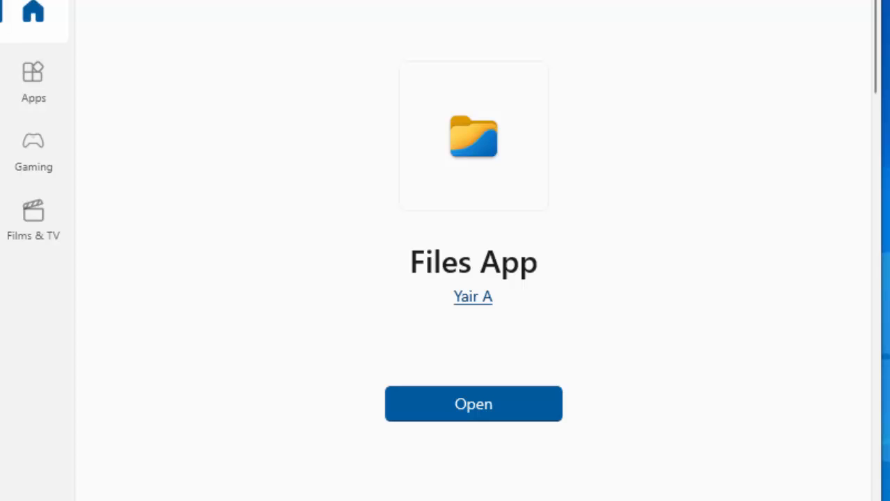
Step: Launch the installed Files App, maximise it and pin its icon to the taskbar
click(473, 403)
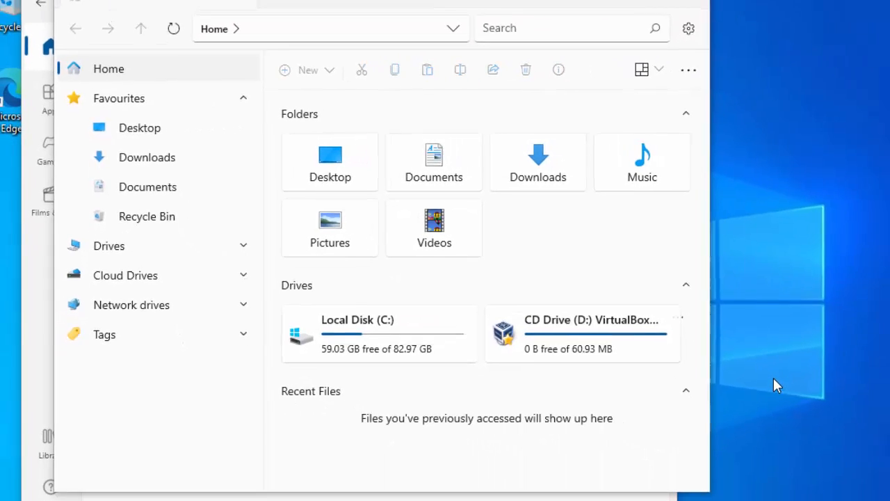
click(569, 11)
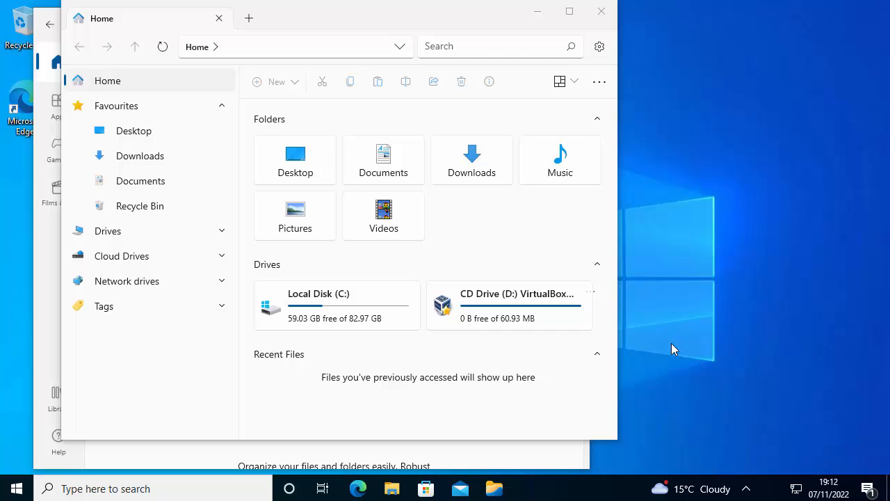
mouse_move(494, 488)
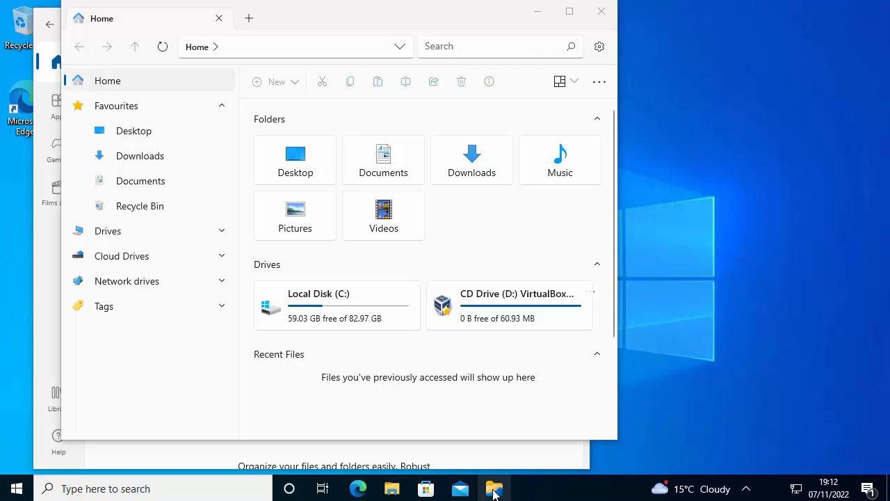
mouse_move(505, 495)
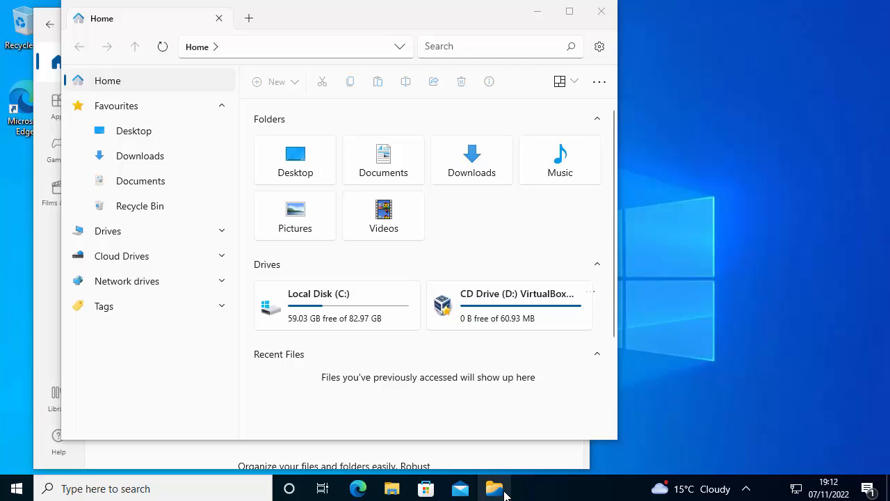
right_click(496, 487)
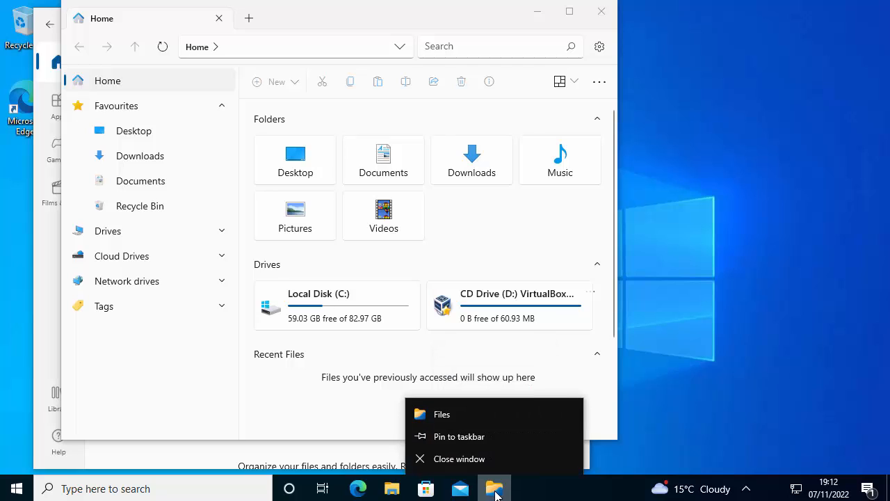
mouse_move(459, 437)
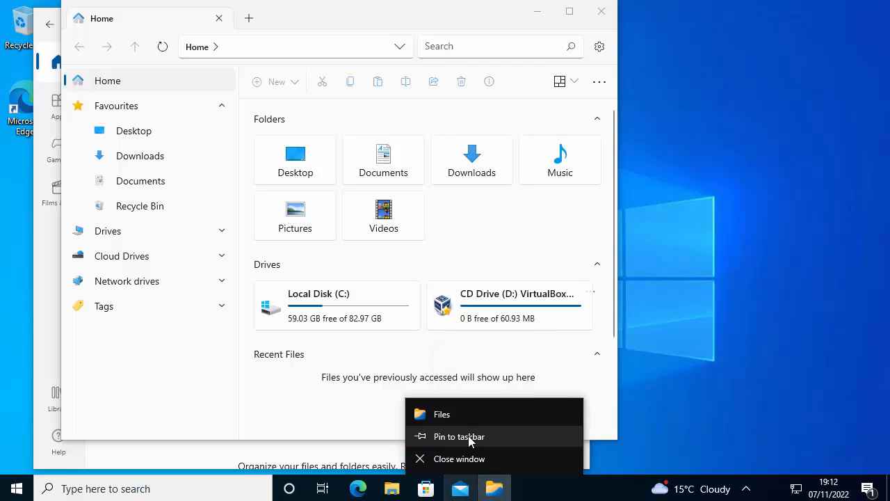
click(493, 443)
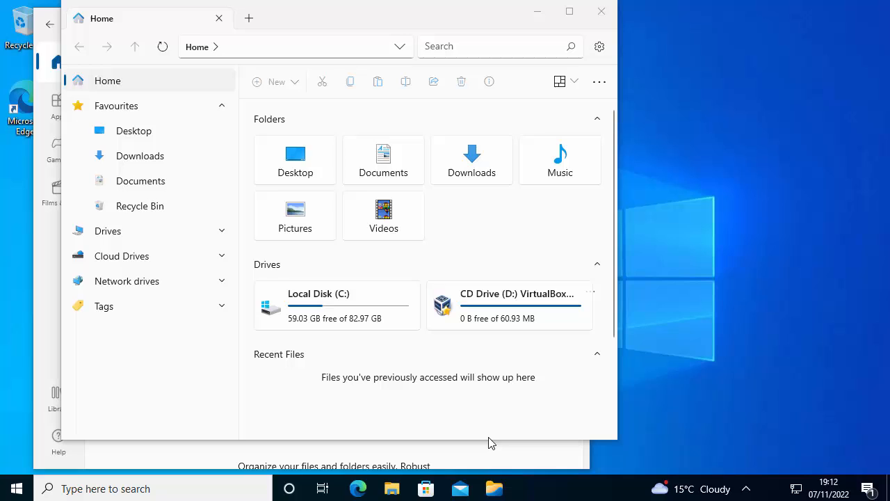
mouse_move(618, 17)
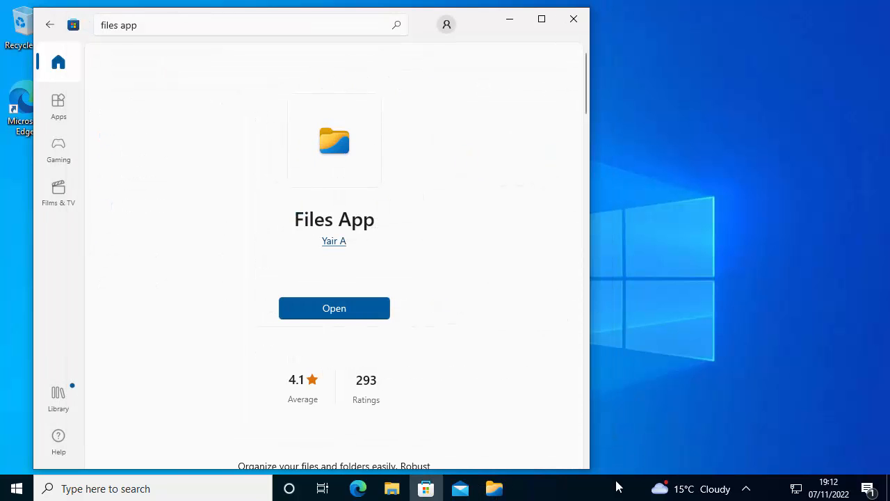
click(573, 20)
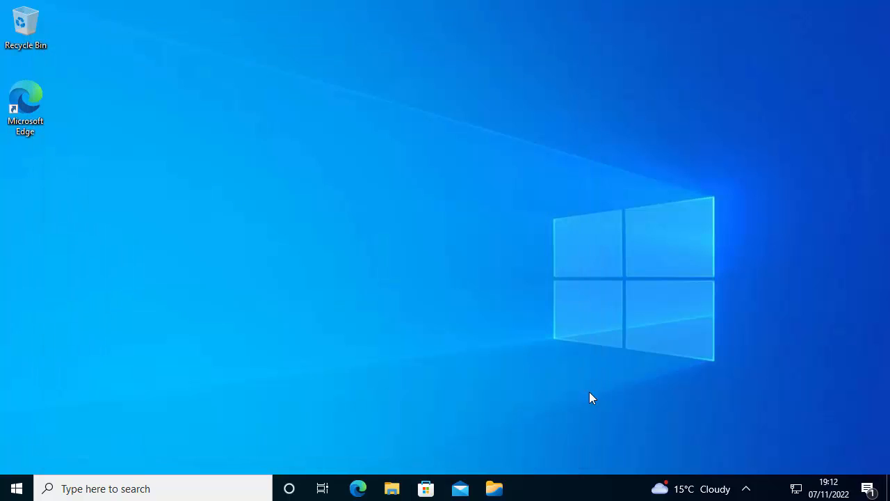
mouse_move(392, 488)
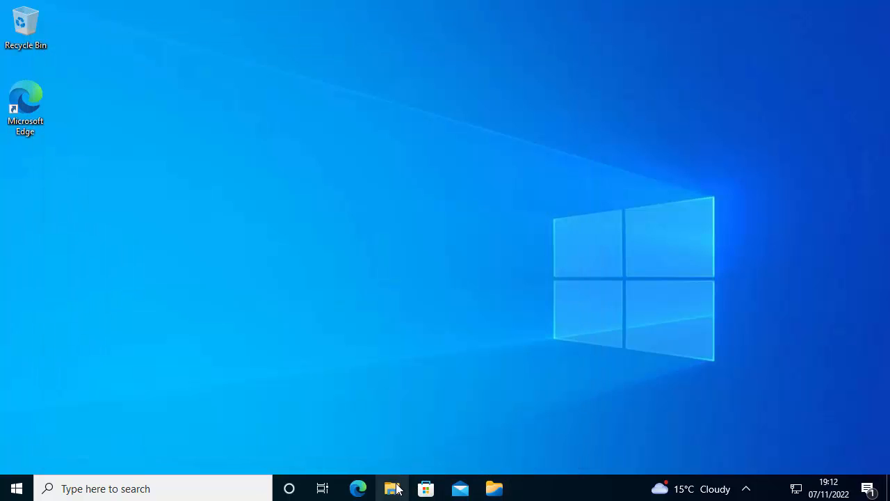
click(393, 488)
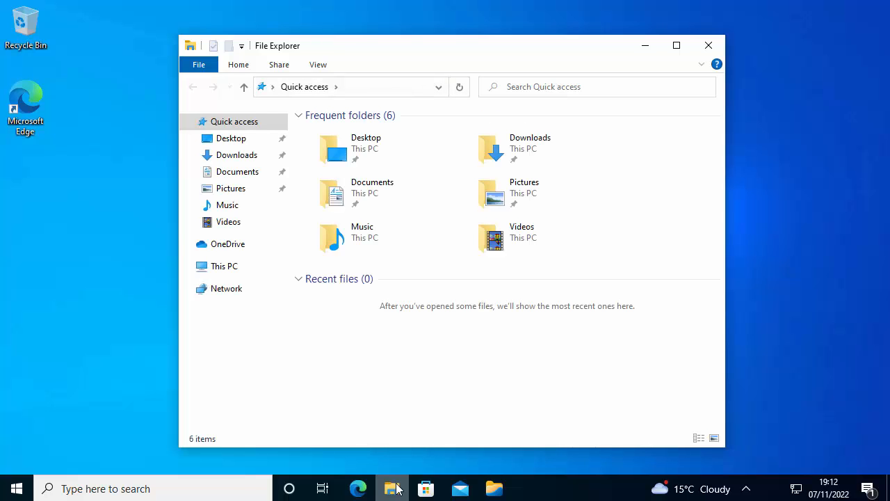
mouse_move(601, 187)
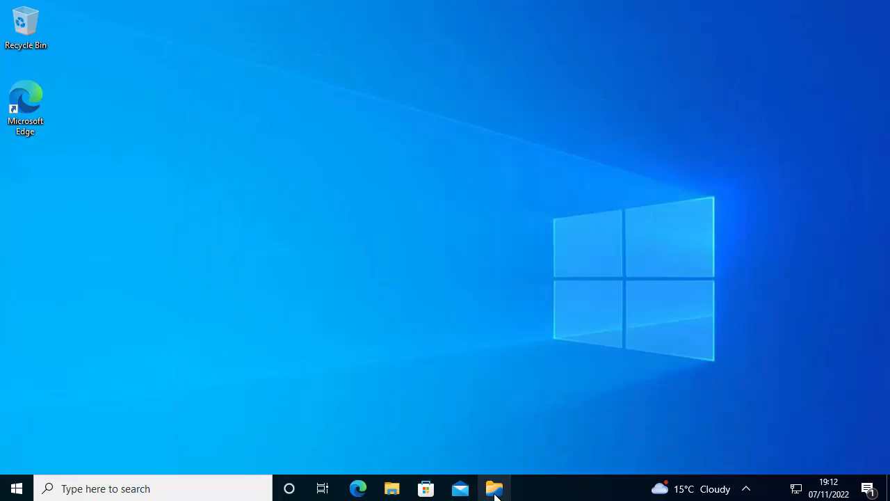
Step: Start Files from the taskbar and show the Home page with its folders
click(496, 487)
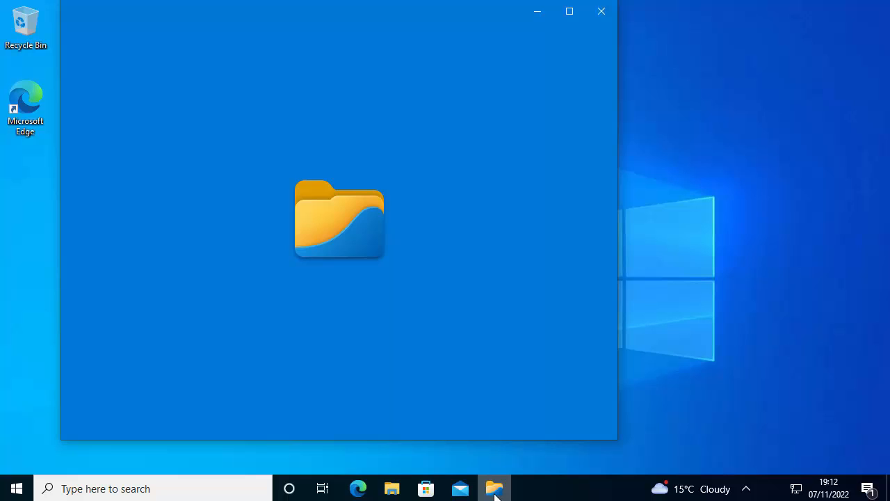
click(496, 487)
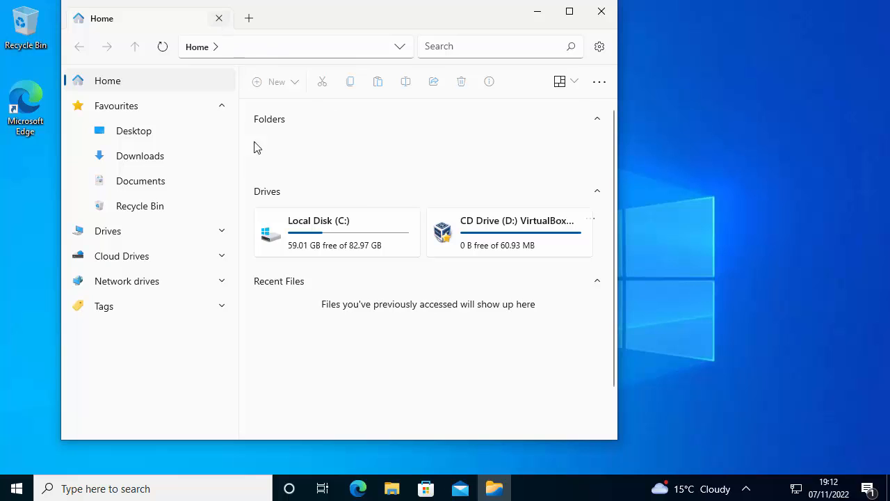
click(597, 118)
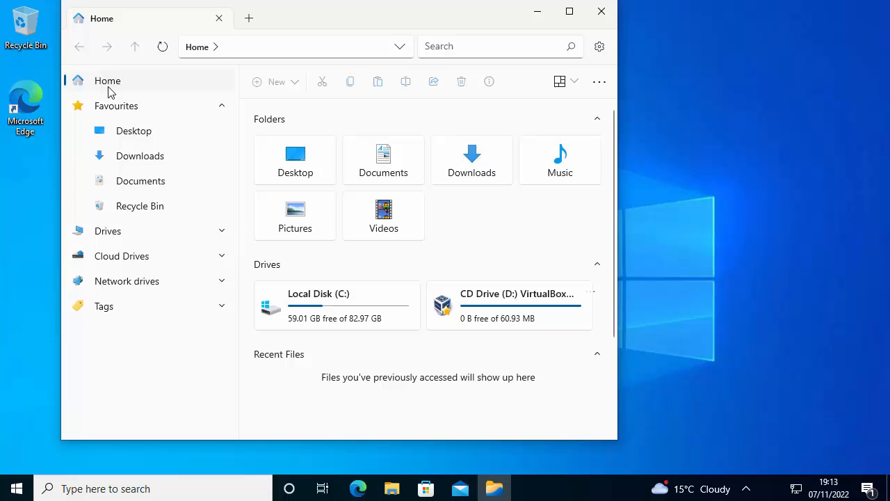
mouse_move(494, 164)
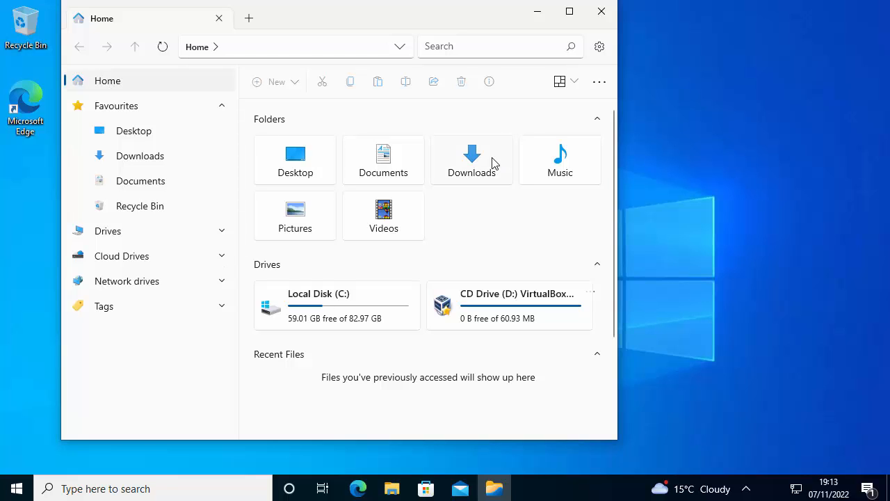
mouse_move(317, 206)
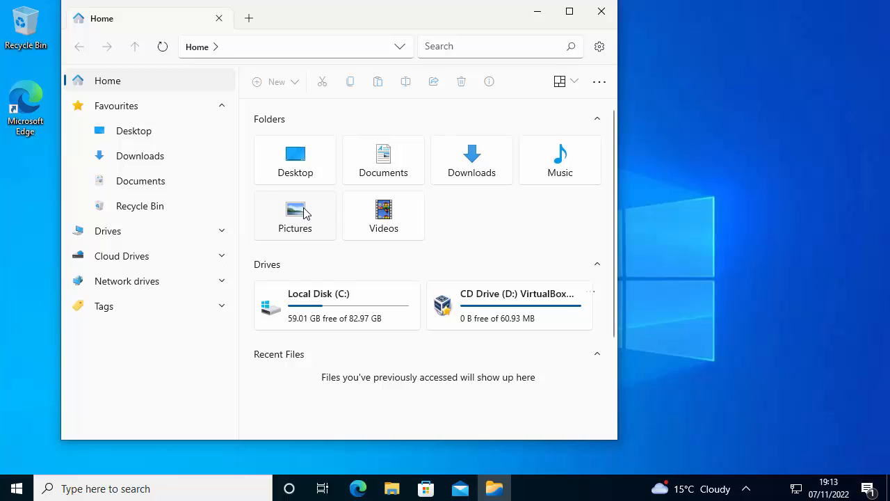
right_click(295, 216)
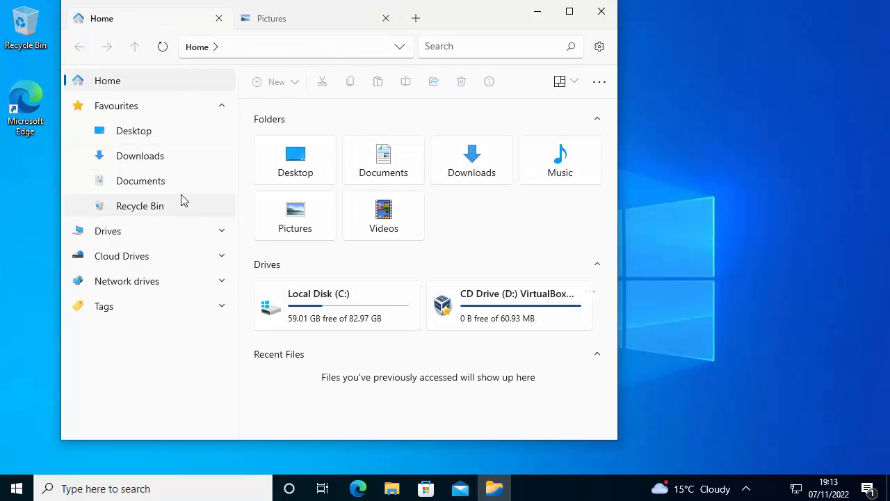
Step: Open Documents in a new tab, switch between the Pictures and Documents tabs and expand Drives
right_click(385, 160)
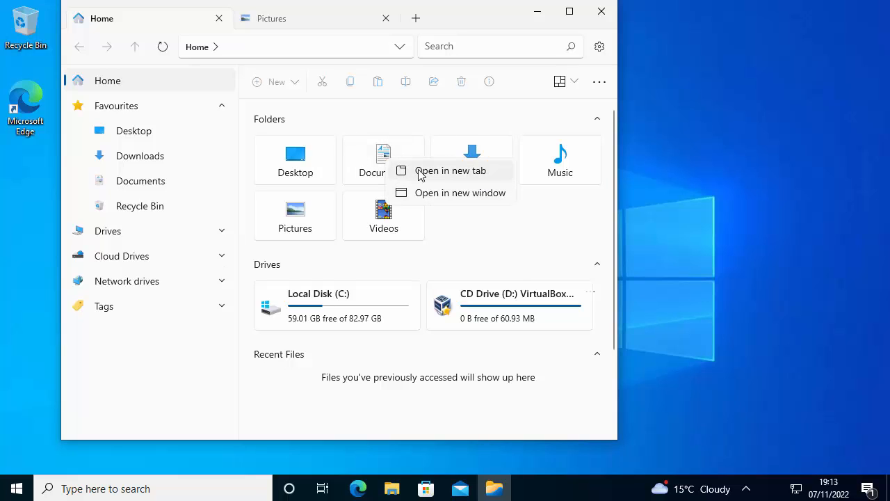
click(451, 170)
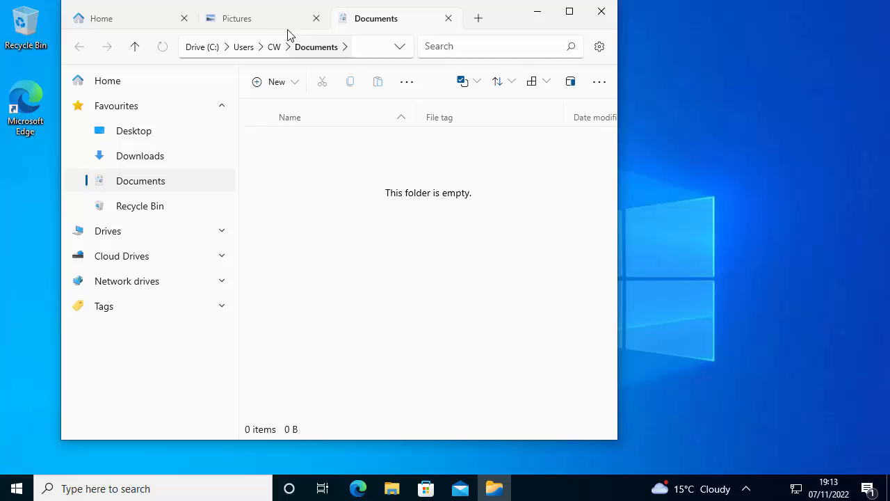
click(237, 19)
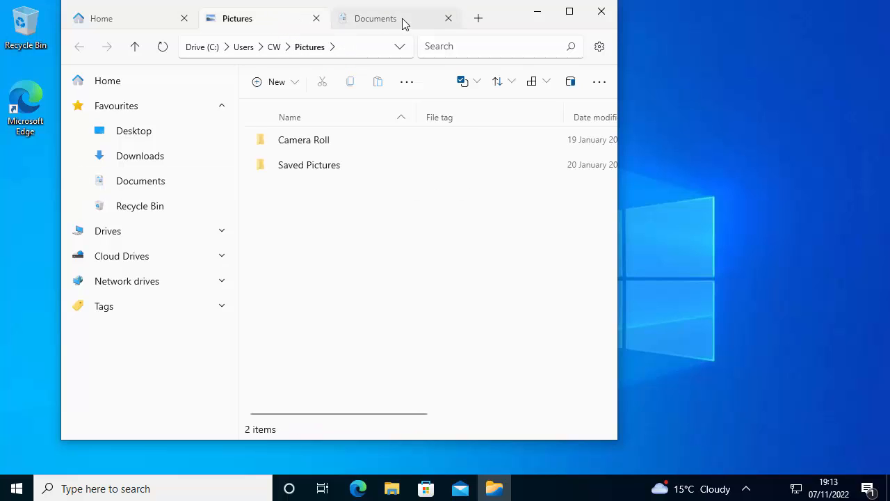
click(376, 19)
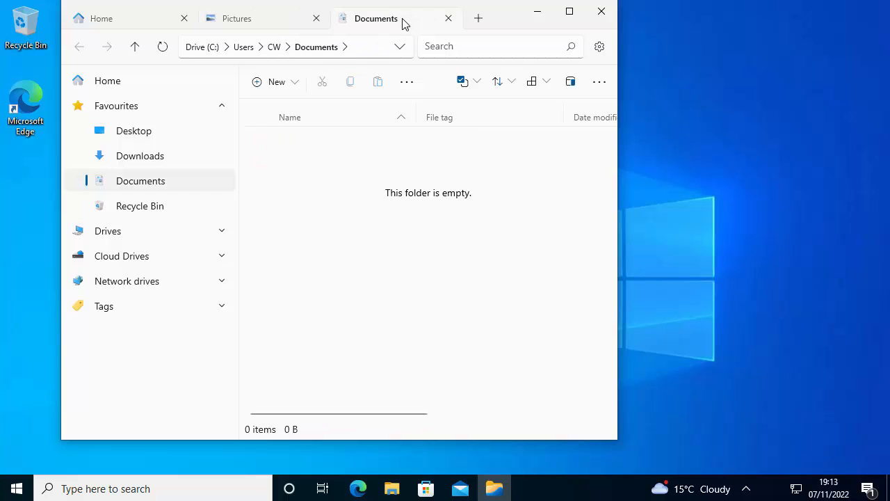
click(107, 231)
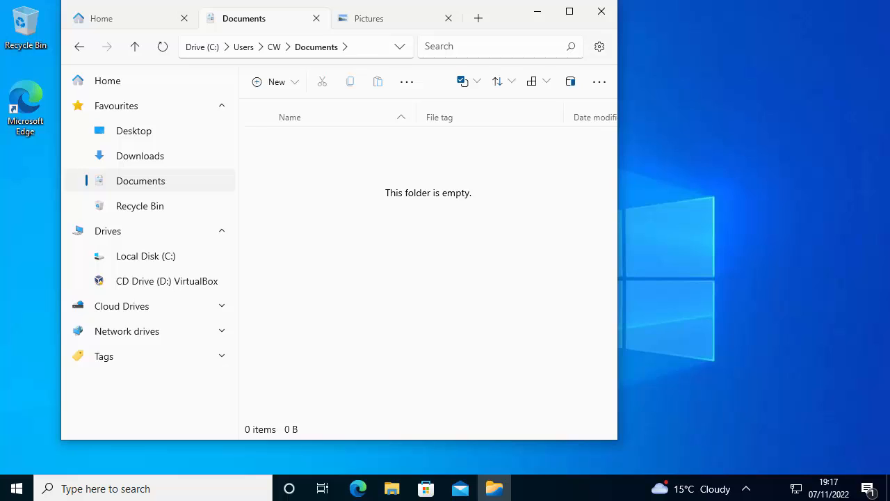
mouse_move(304, 78)
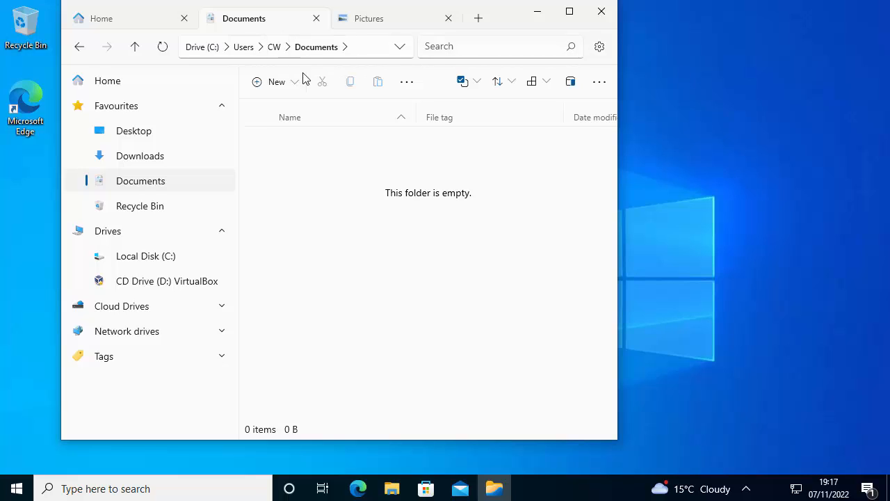
mouse_move(457, 140)
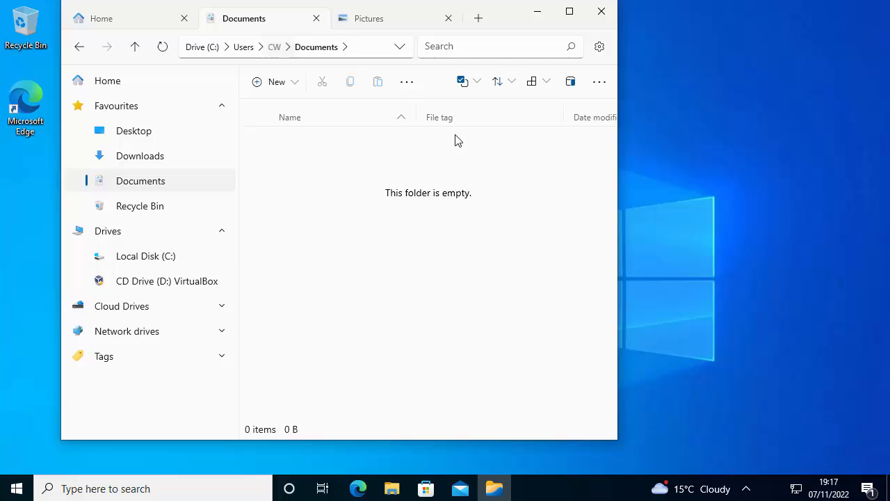
Step: Go up to the CW user folder and pin Pictures to Favourites
click(134, 47)
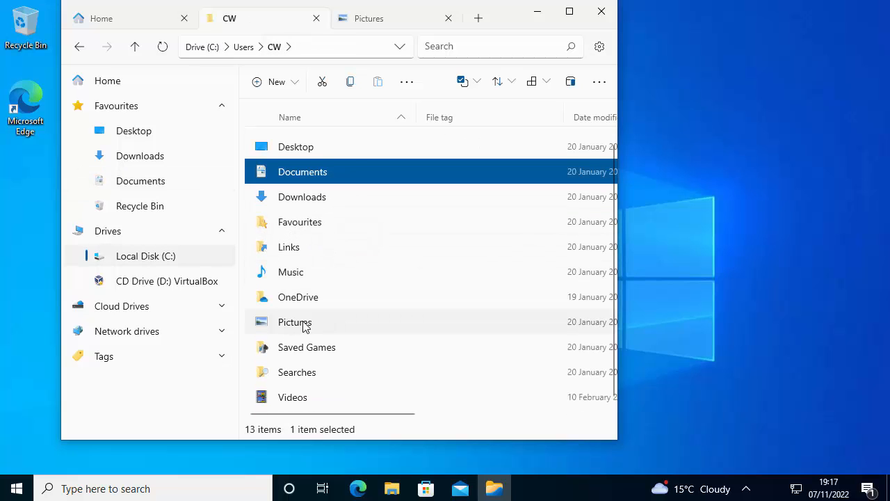
right_click(295, 322)
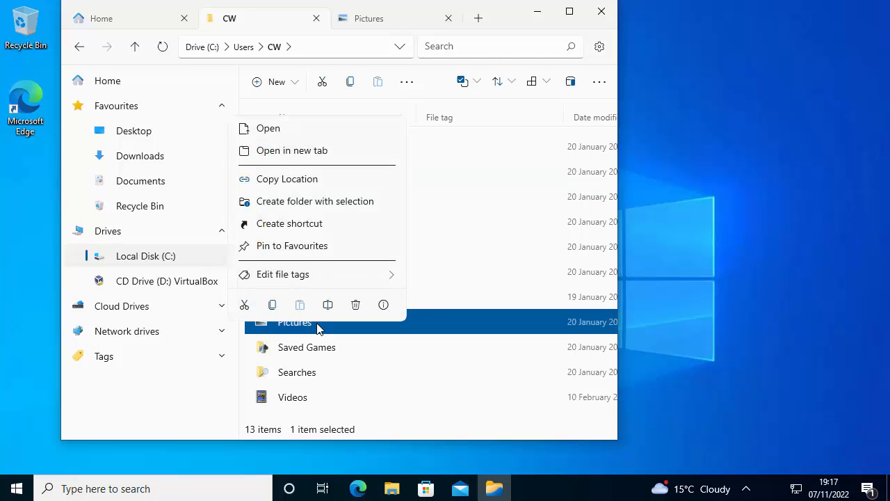
mouse_move(290, 252)
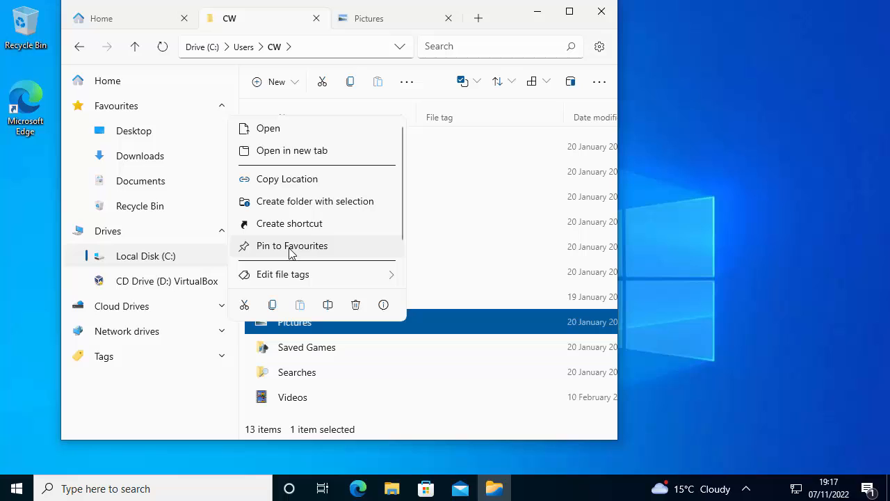
click(292, 245)
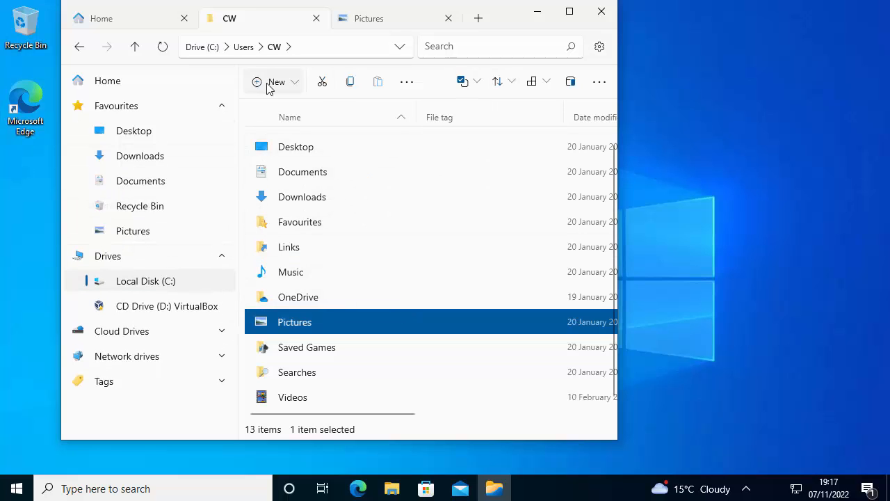
mouse_move(598, 80)
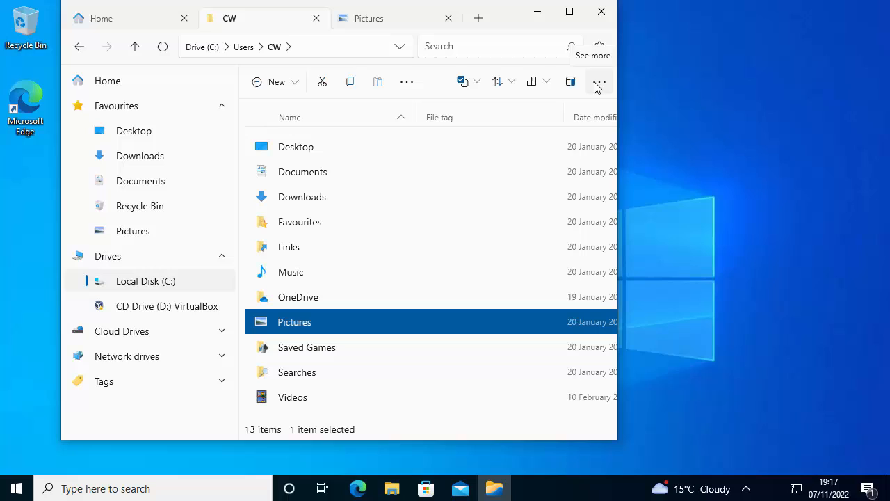
mouse_move(334, 173)
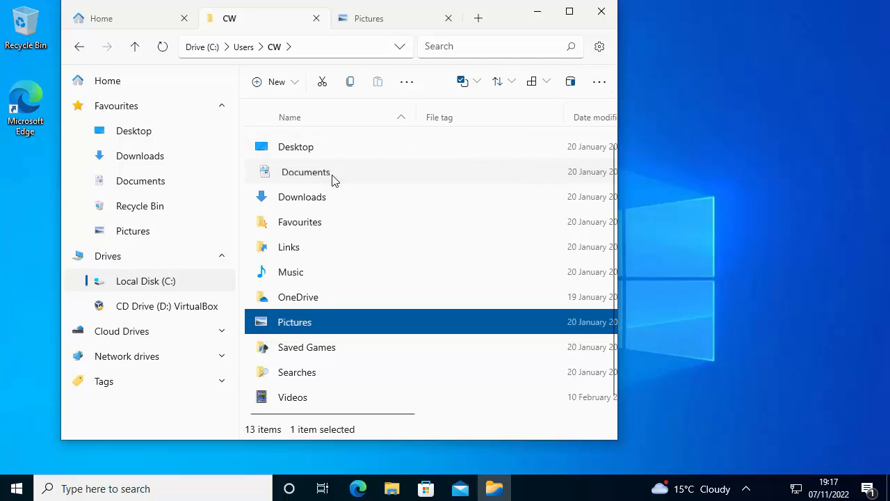
Step: Enter the empty Documents folder
click(306, 172)
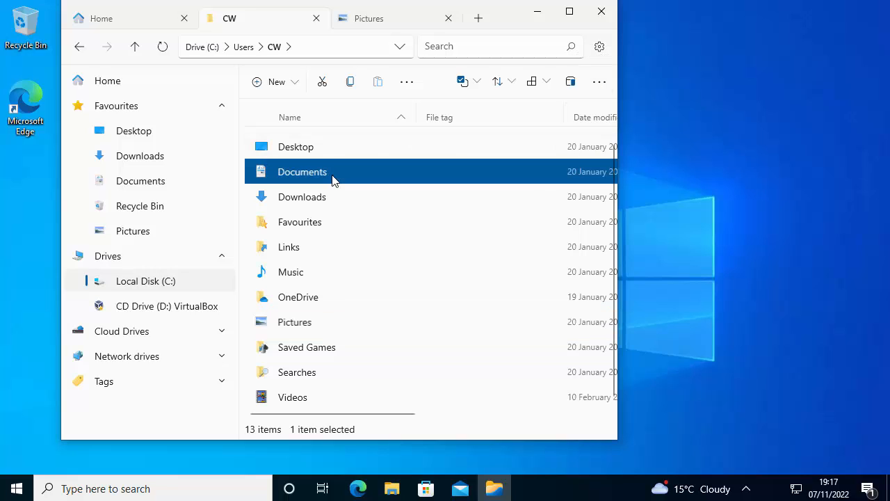
double_click(302, 171)
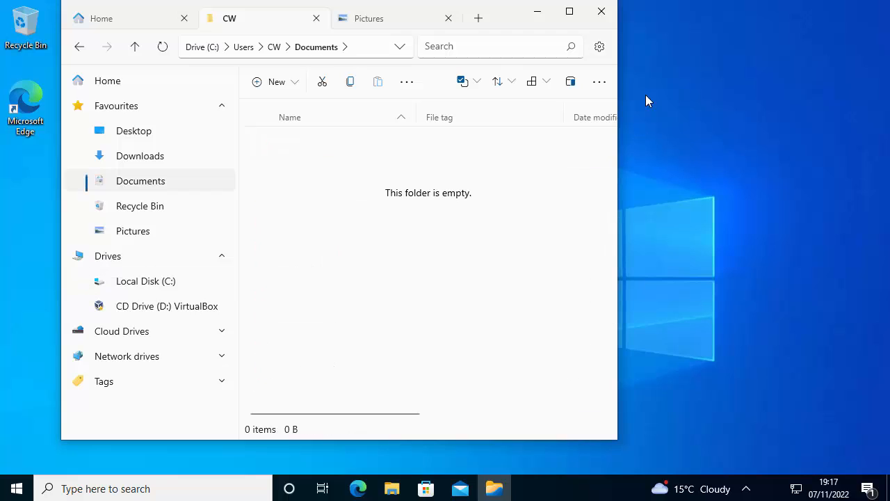
mouse_move(599, 47)
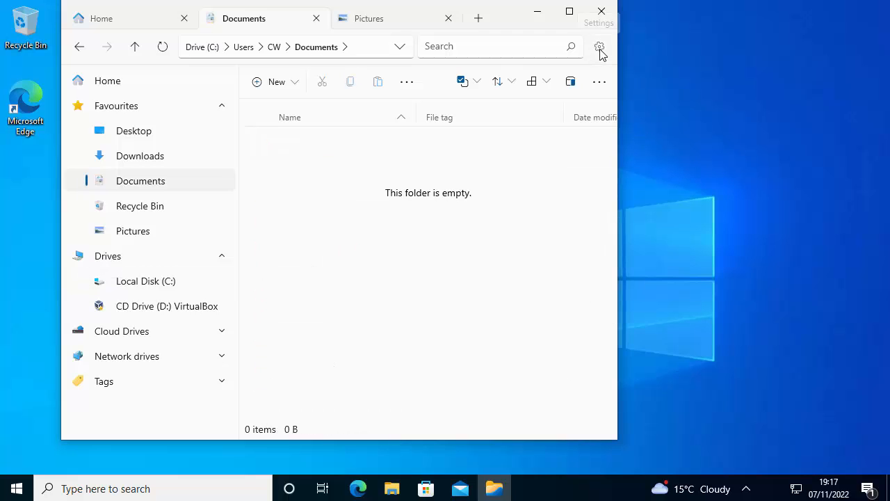
Step: In Settings enable the Libraries section in the sidebar, then return to browsing
click(599, 47)
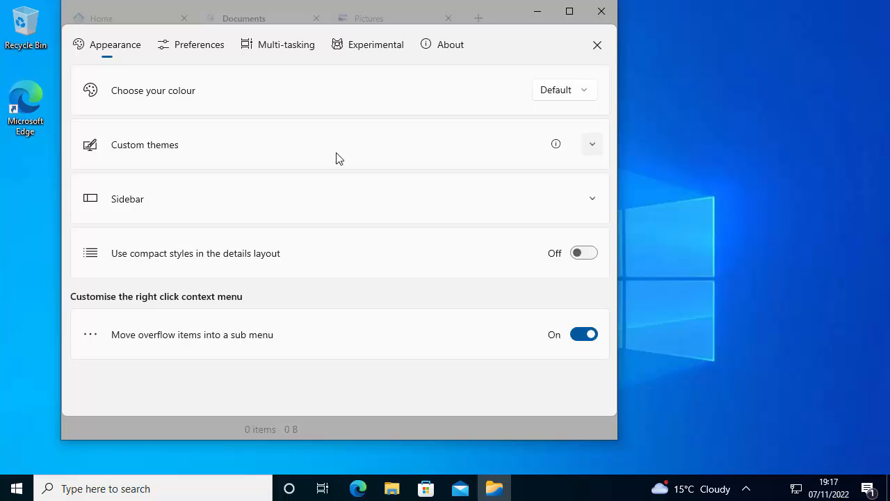
mouse_move(178, 104)
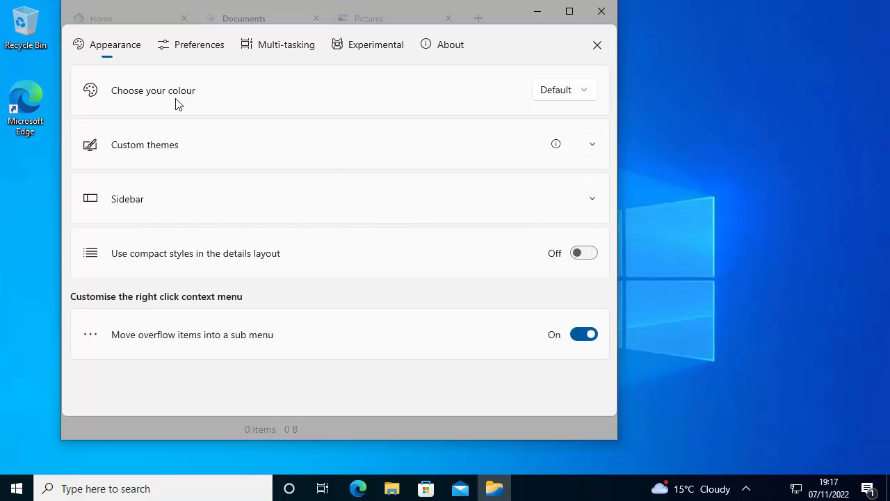
mouse_move(523, 214)
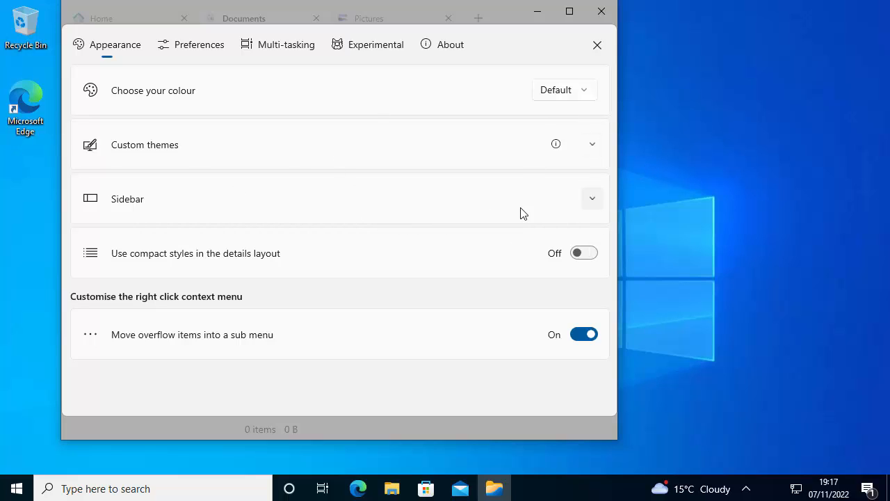
click(592, 197)
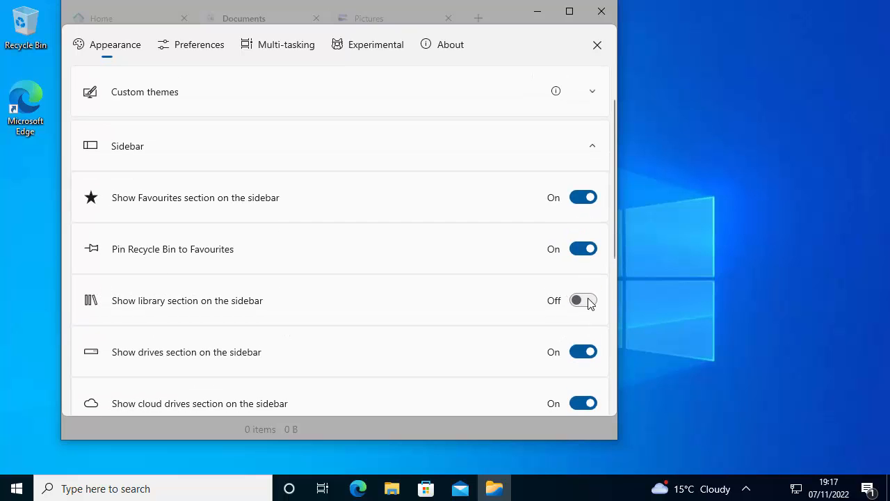
click(583, 301)
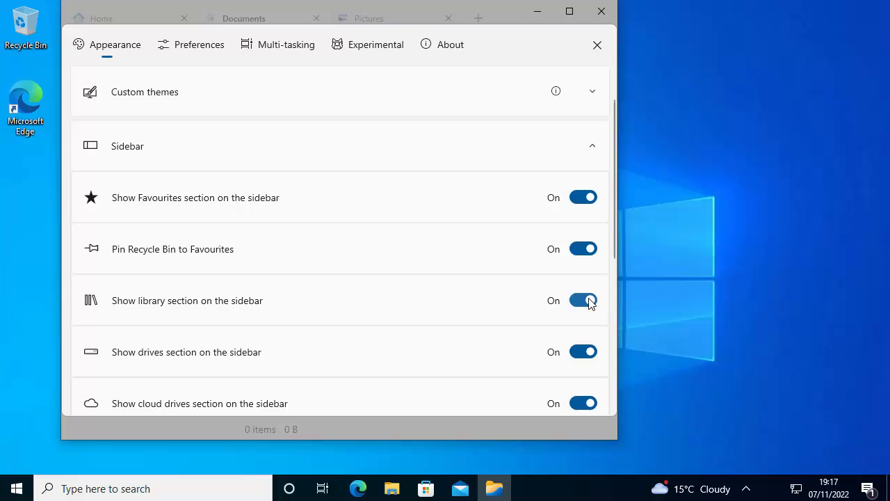
scroll(down, 3)
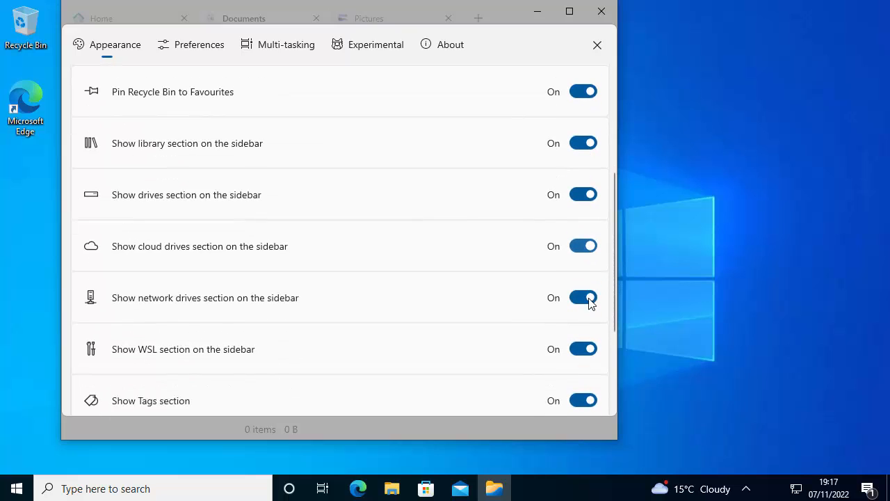
scroll(down, 3)
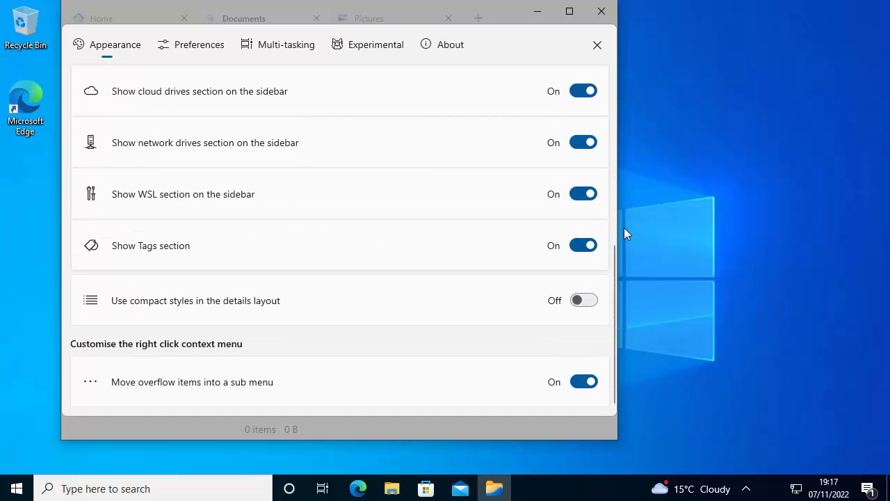
click(597, 44)
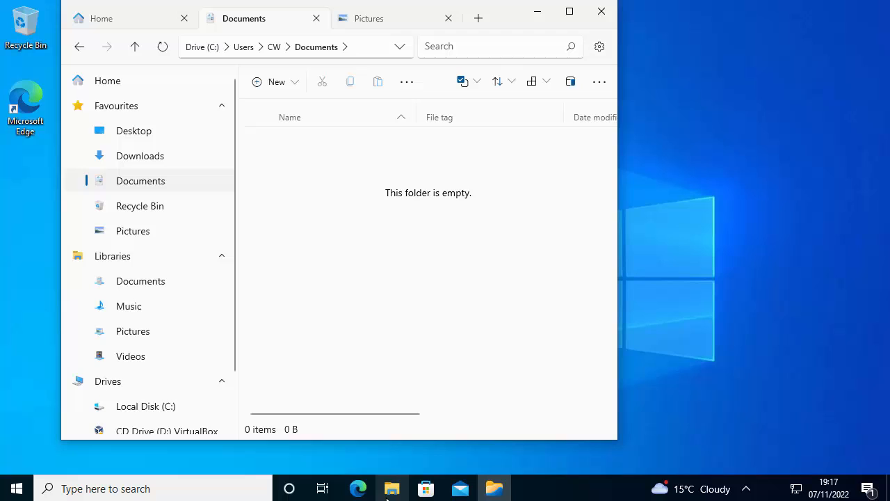
mouse_move(392, 487)
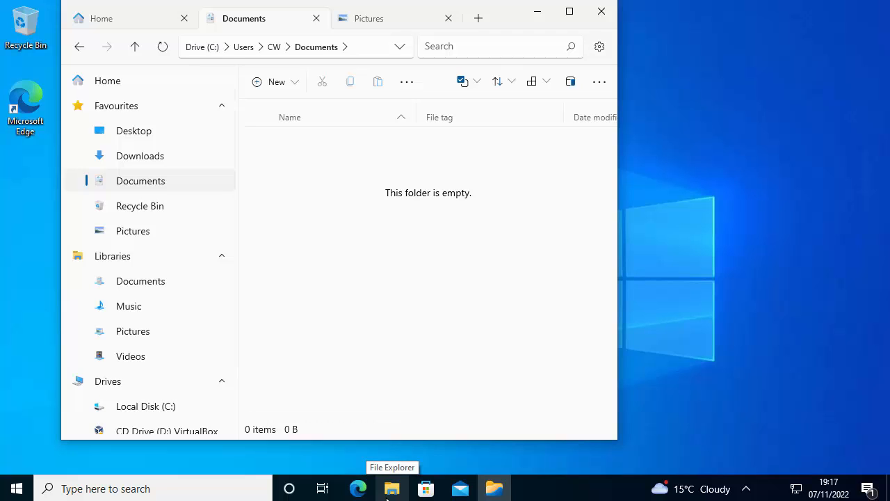
mouse_move(602, 11)
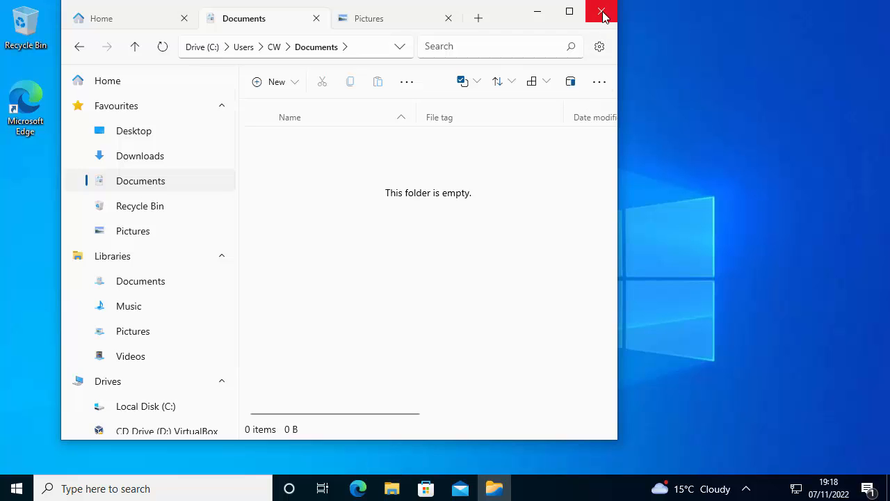
Step: Close the Files window and unpin classic File Explorer from the taskbar
click(601, 11)
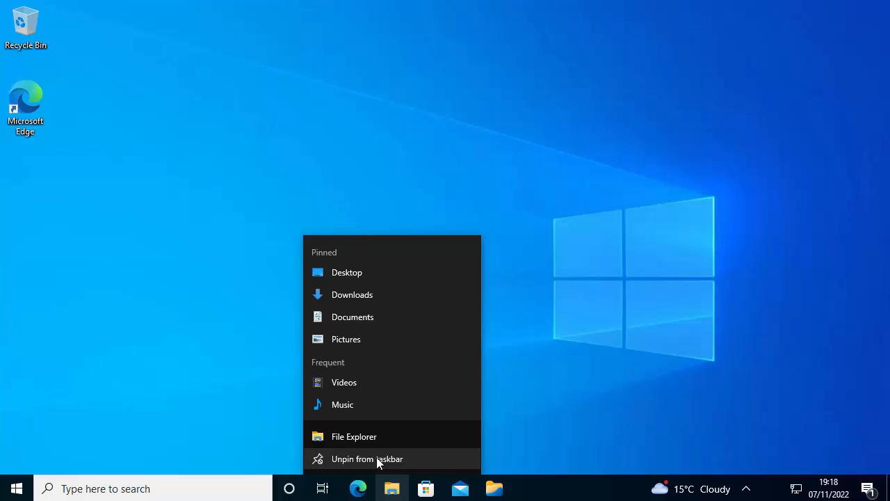
click(367, 459)
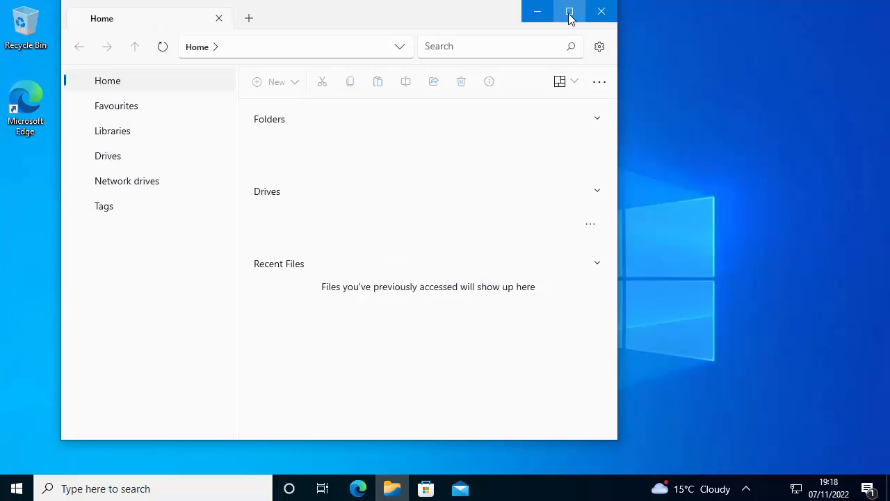
Step: Maximise the window and add a Downloads tab plus another new tab
click(570, 11)
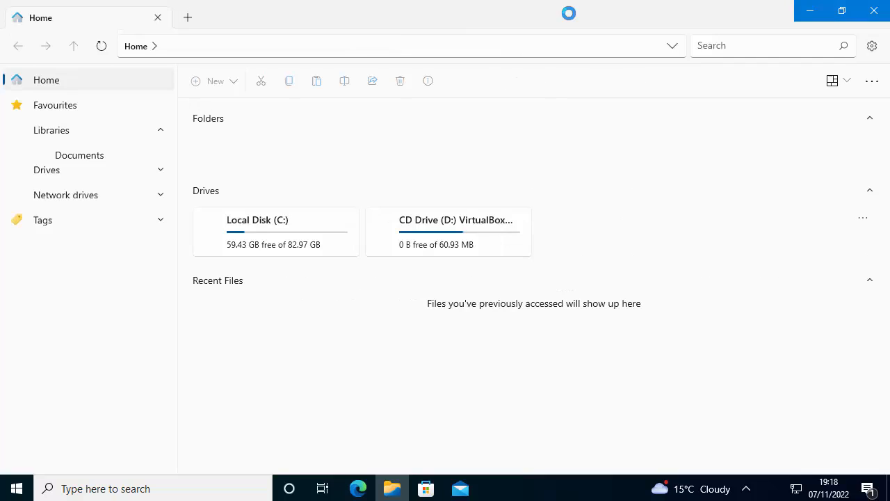
click(54, 106)
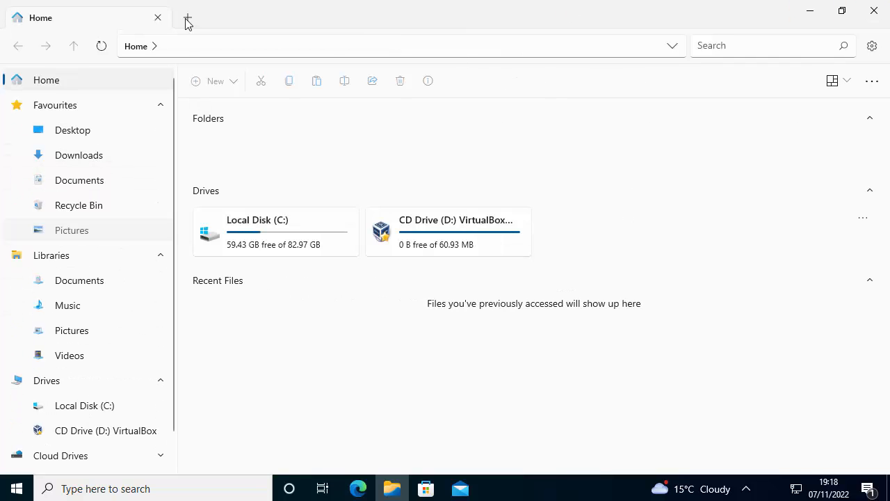
click(186, 17)
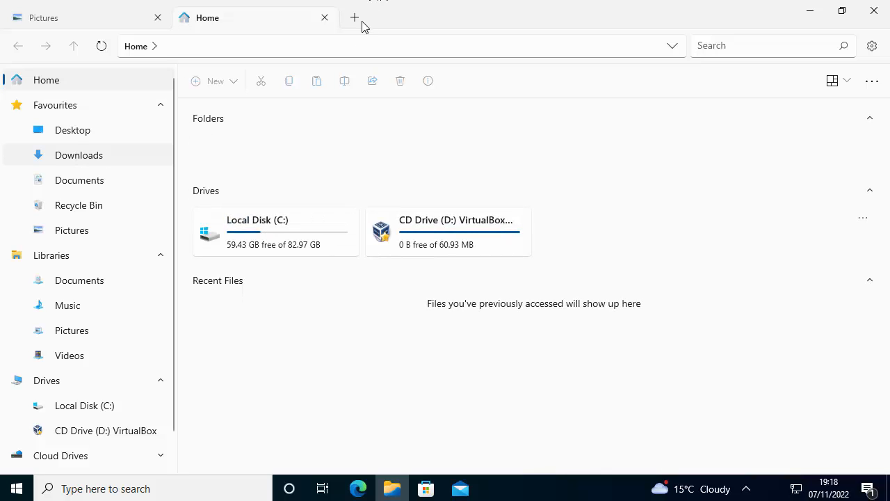
click(353, 17)
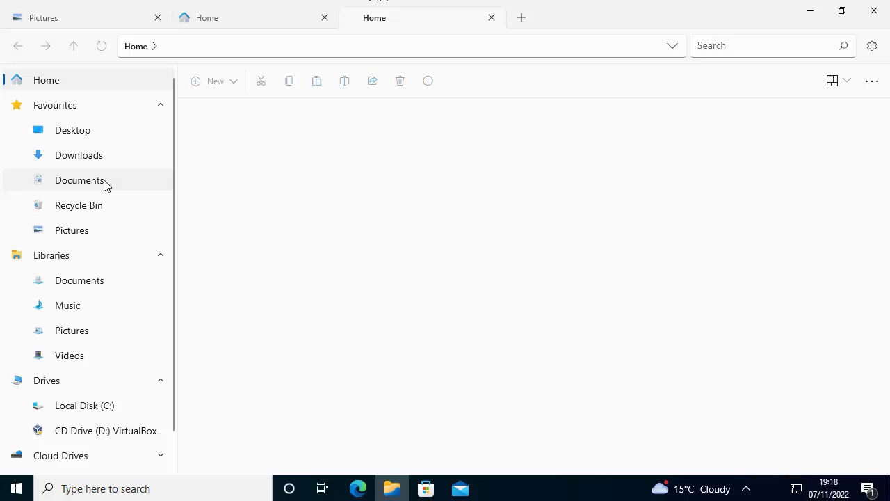
Step: Load Documents into the newest tab and switch back to the Downloads tab
click(80, 181)
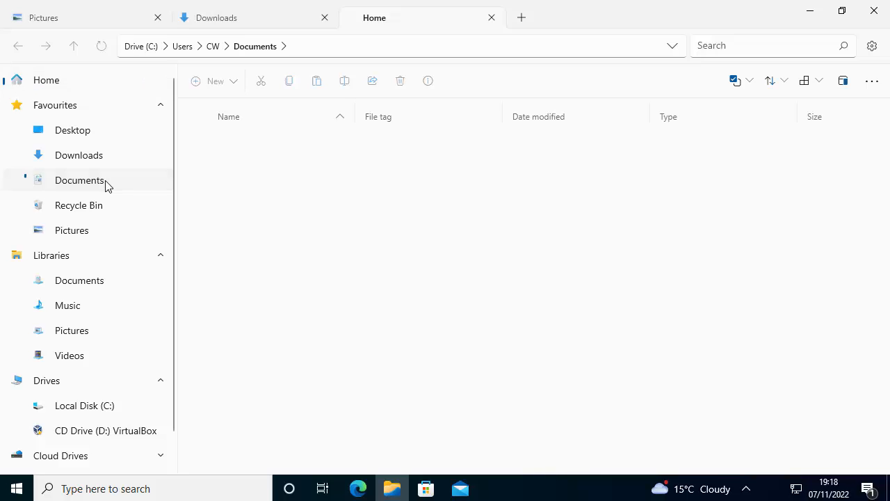
click(78, 180)
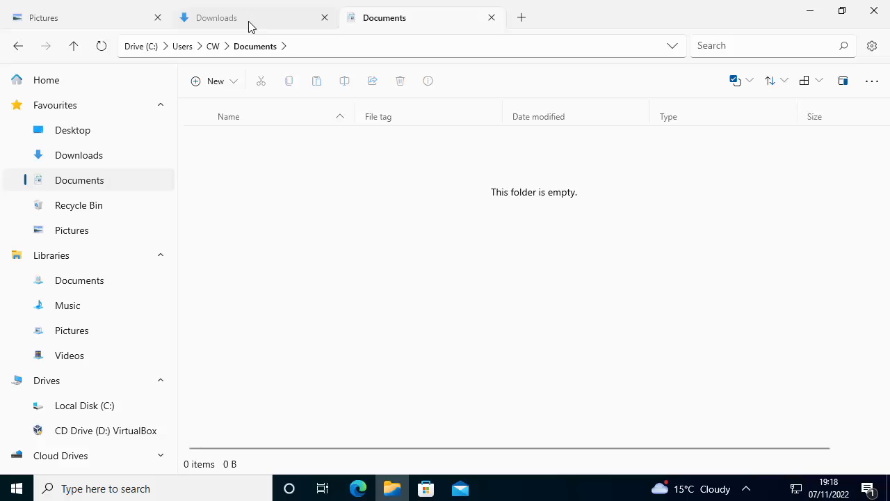
click(217, 17)
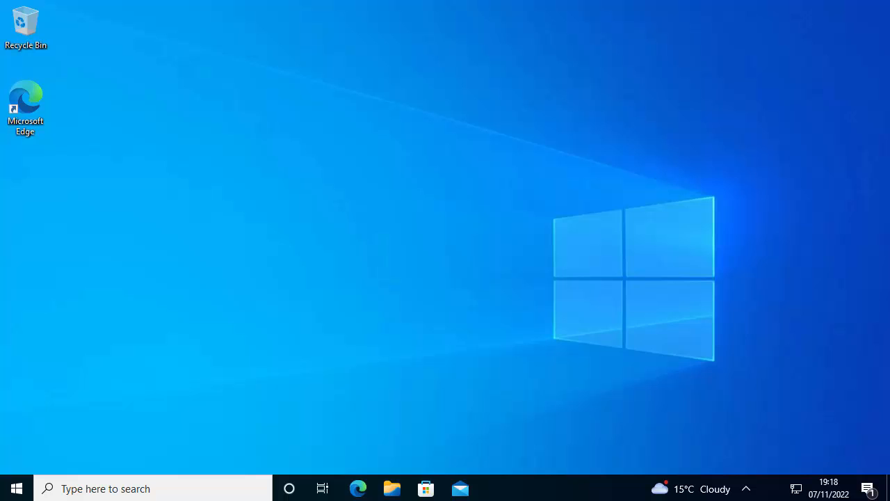
Step: Open Documents from the Start menu's side panel, landing in classic File Explorer
click(17, 489)
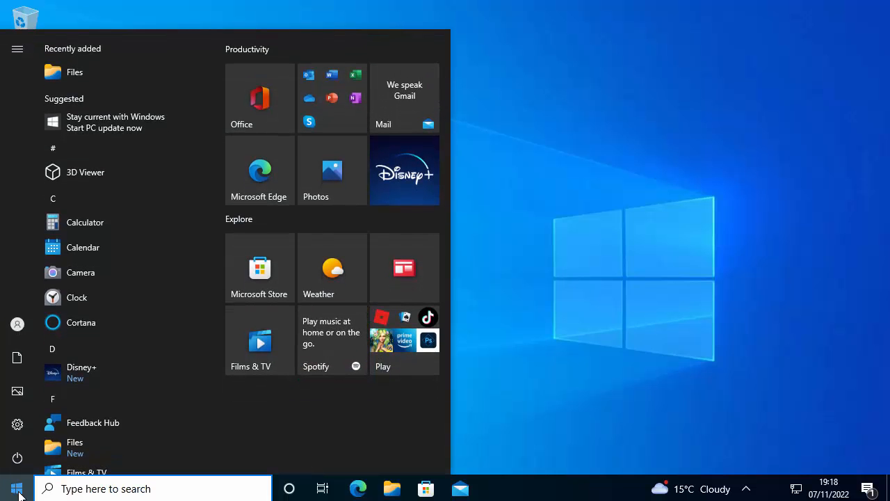
mouse_move(17, 356)
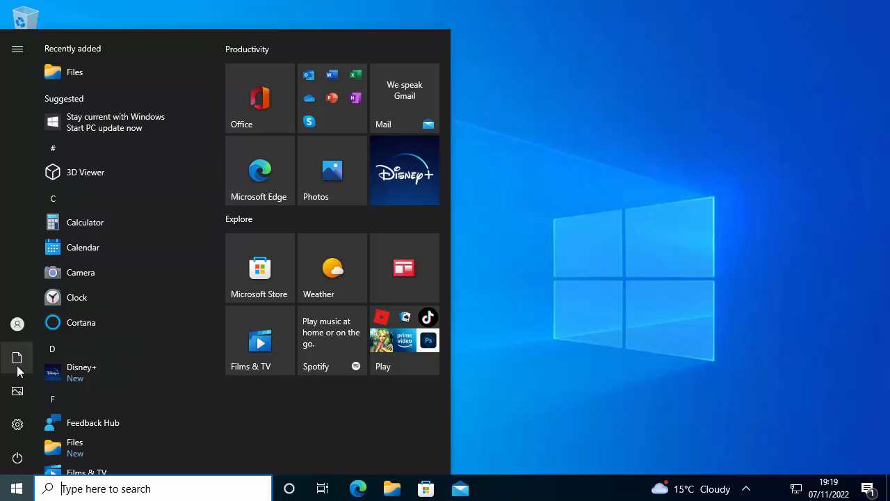
click(16, 49)
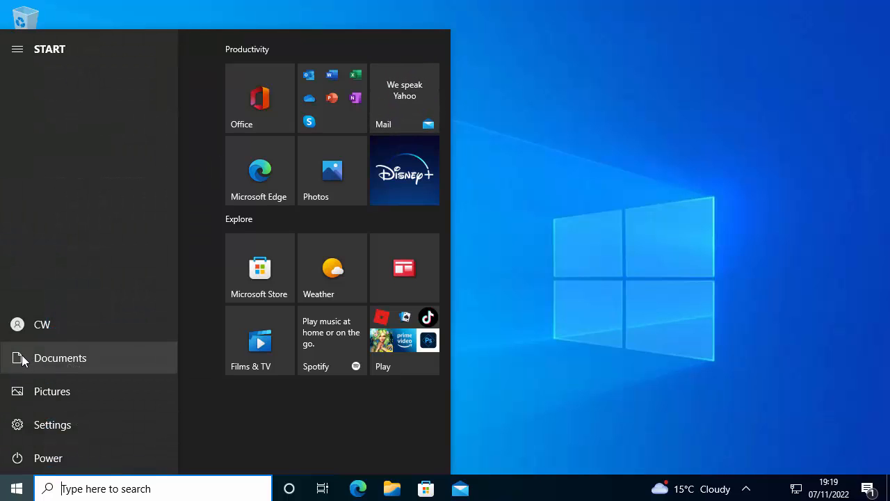
click(60, 358)
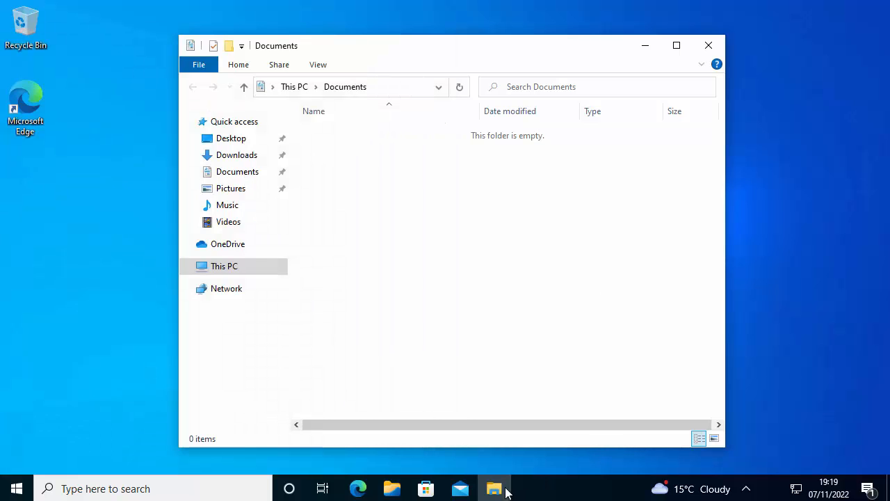
mouse_move(546, 495)
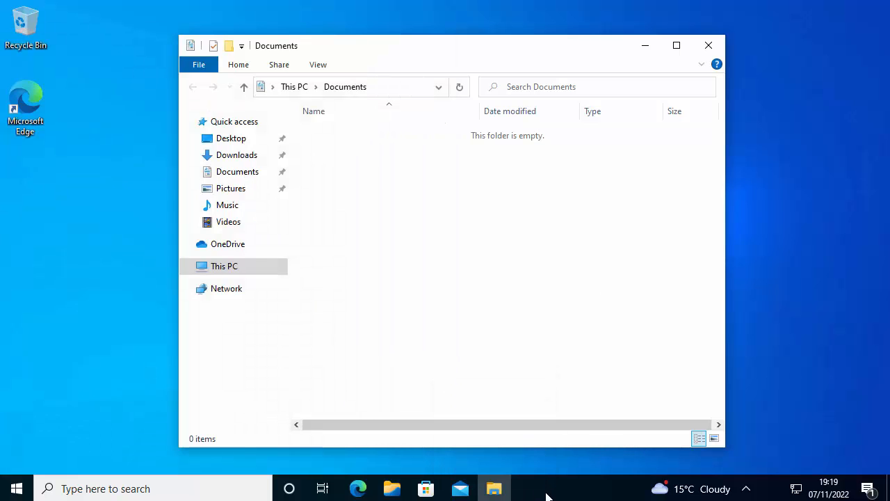
mouse_move(494, 487)
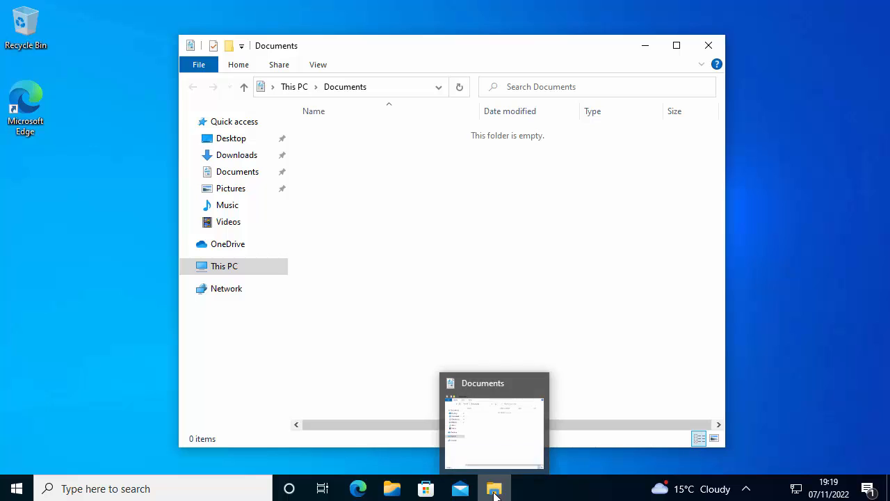
mouse_move(528, 498)
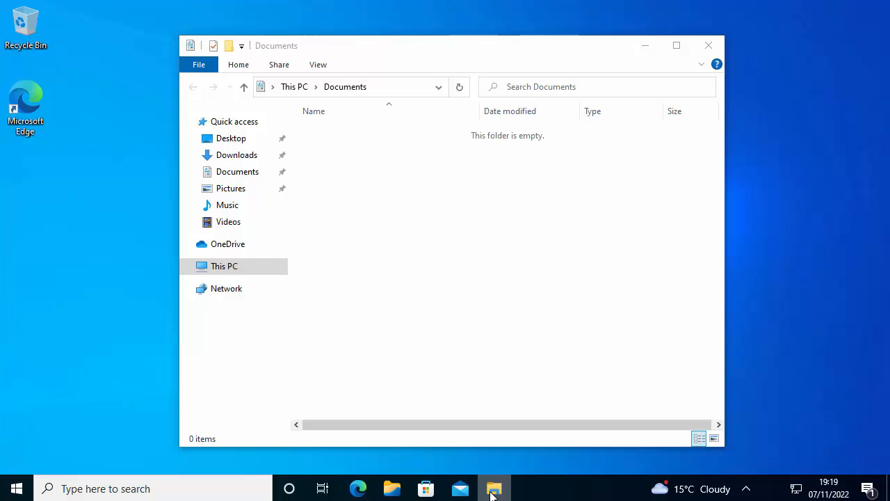
Step: Check the taskbar context menus of the File Explorer and Files icons
right_click(496, 488)
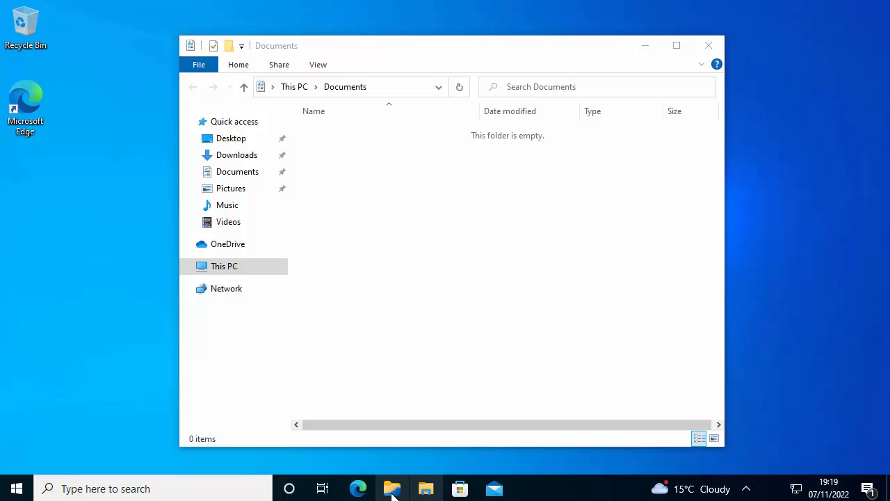
mouse_move(392, 488)
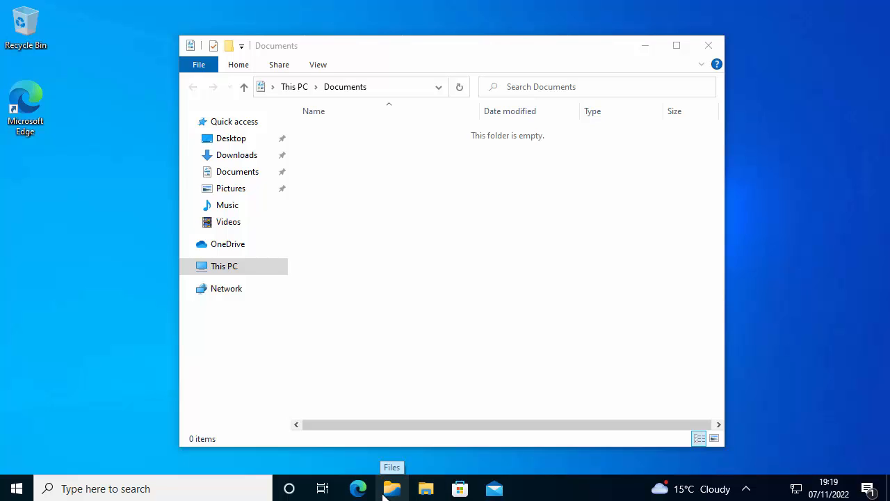
right_click(393, 489)
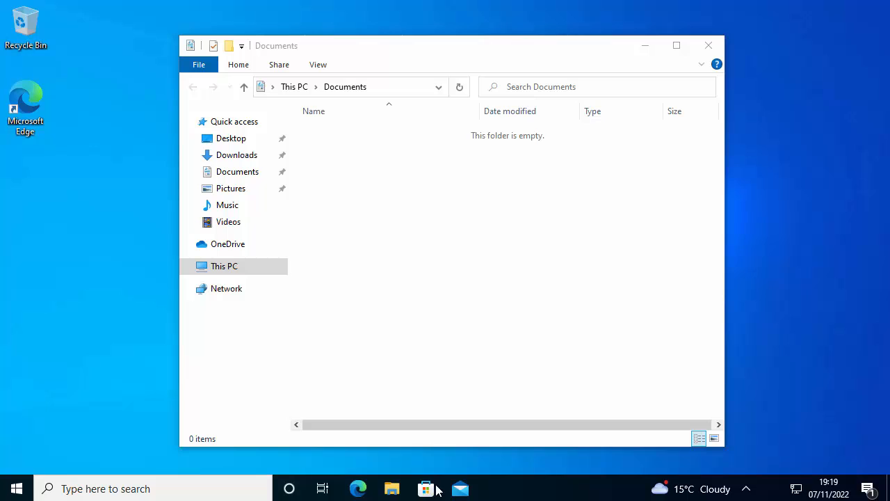
mouse_move(425, 489)
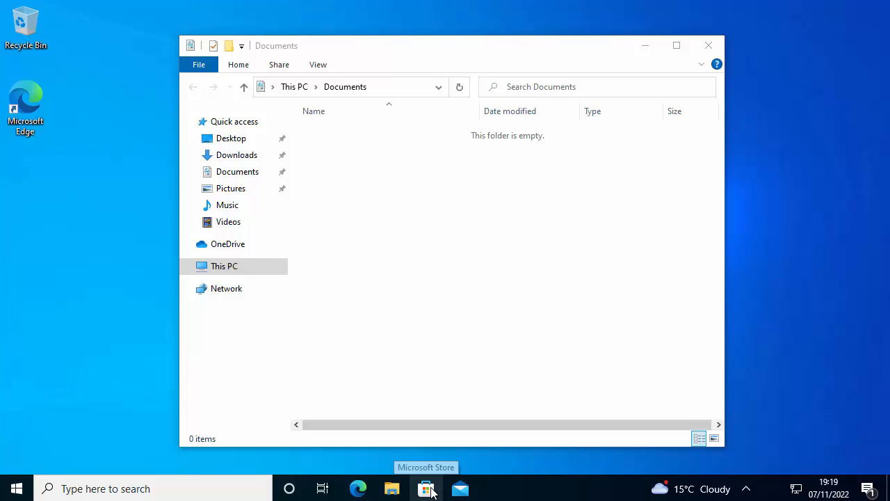
mouse_move(17, 488)
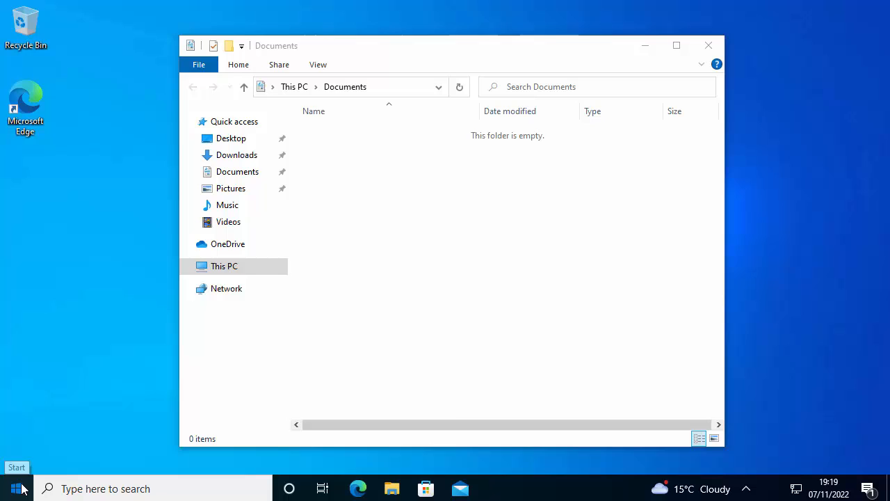
Step: Uninstall the Files app from its Start menu app-list entry
click(16, 487)
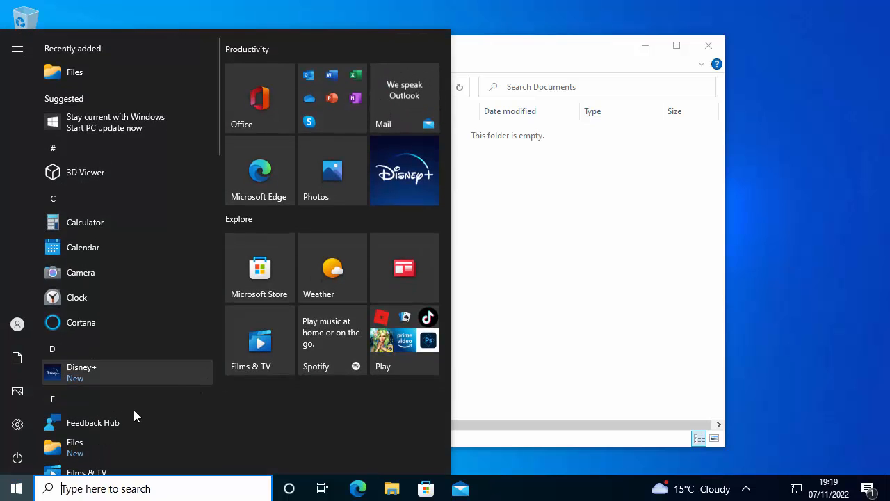
scroll(down, 3)
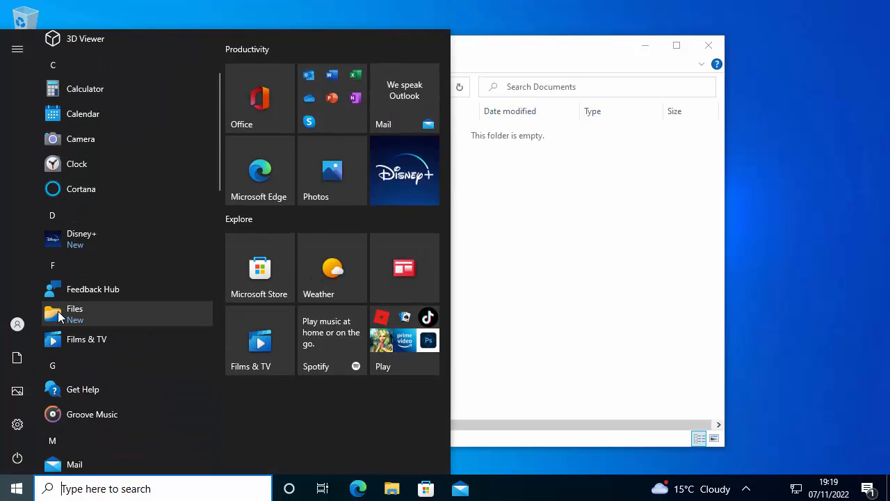
right_click(75, 313)
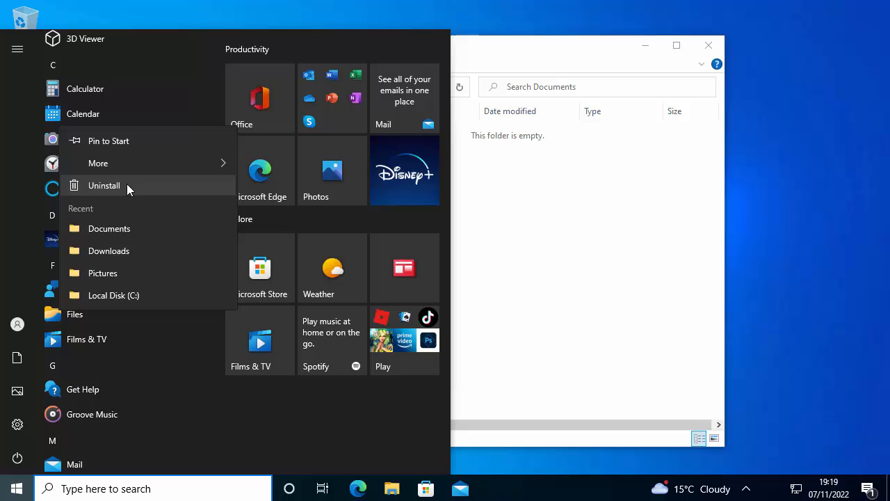
click(103, 186)
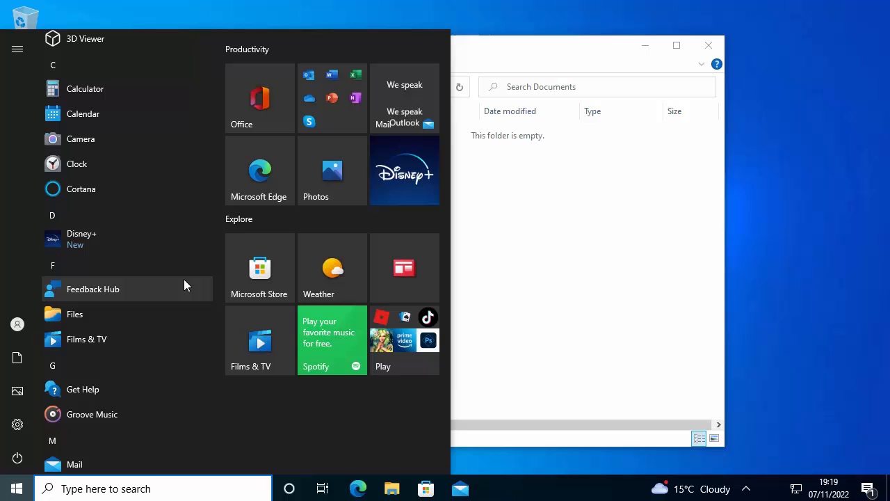
scroll(down, 3)
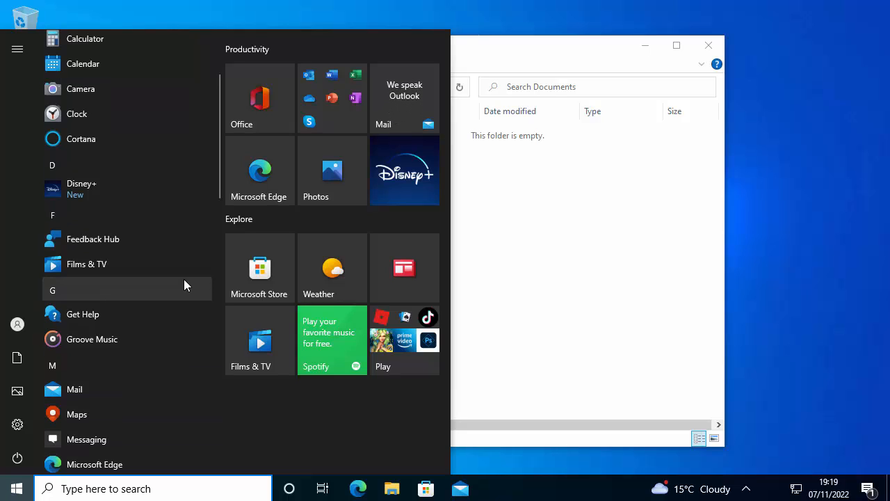